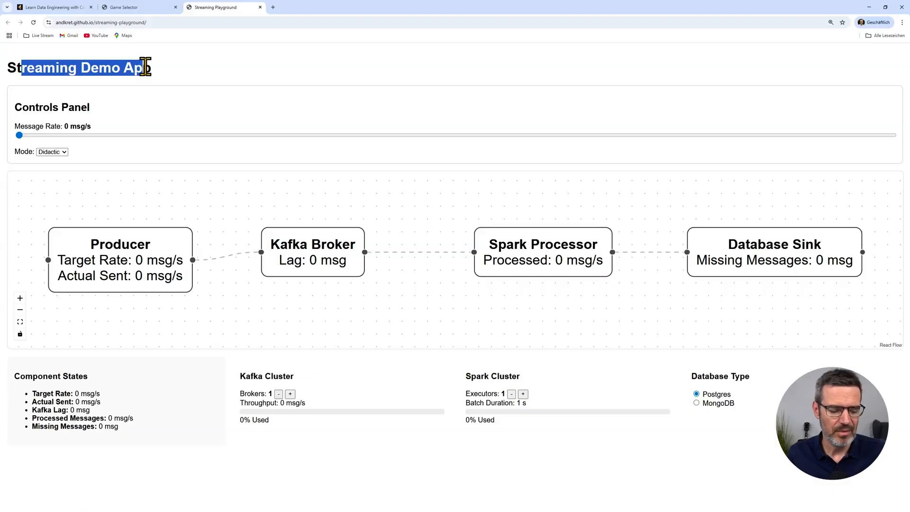
- From the Learn Data Engineering homepage's Free Educational Playgrounds section, launch the Streaming Demo App playground
left_click(52, 7)
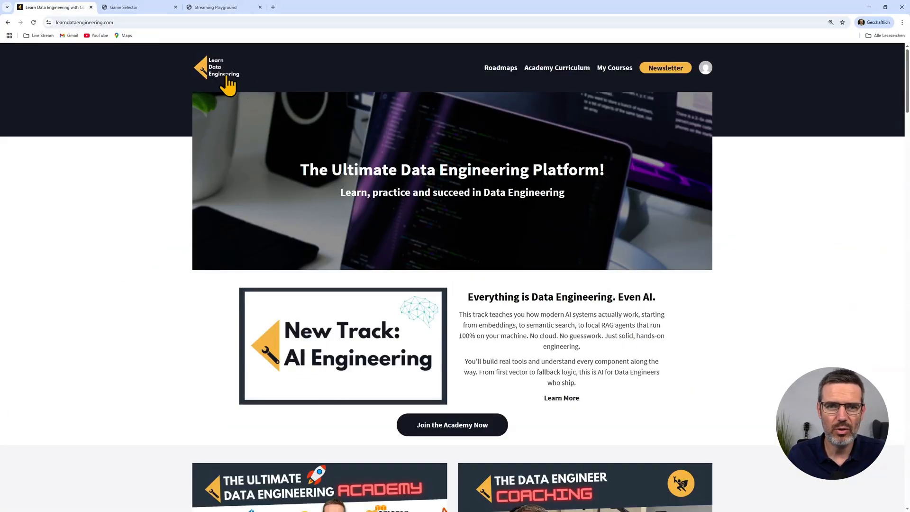
scroll("down", 3)
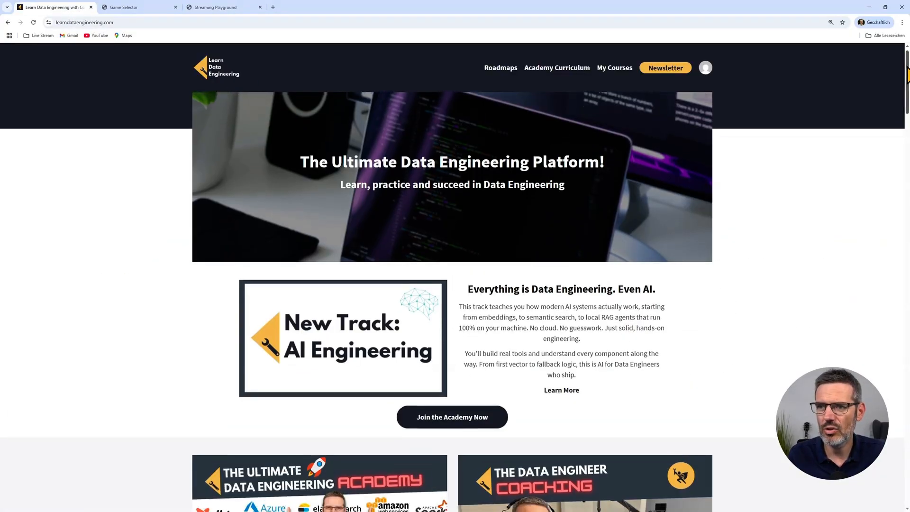
scroll("down", 3)
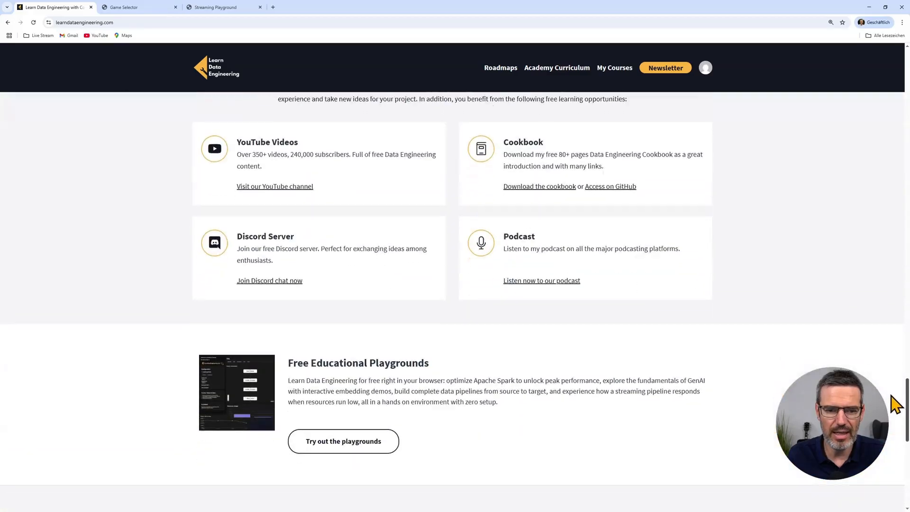
scroll("down", 3)
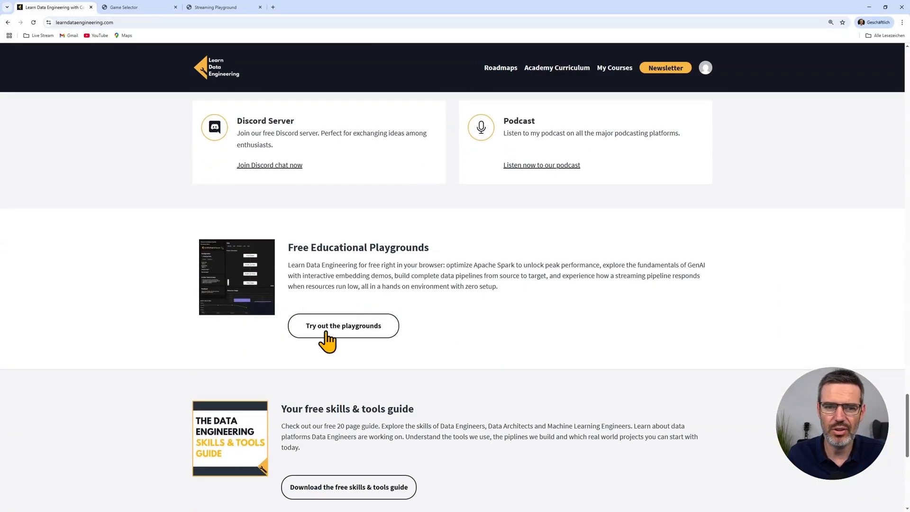
left_click(344, 325)
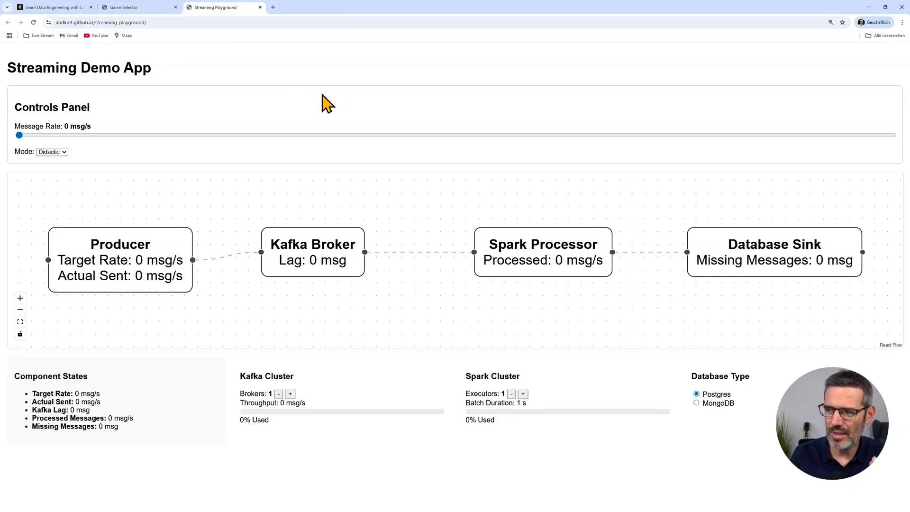
mouse_move(183, 323)
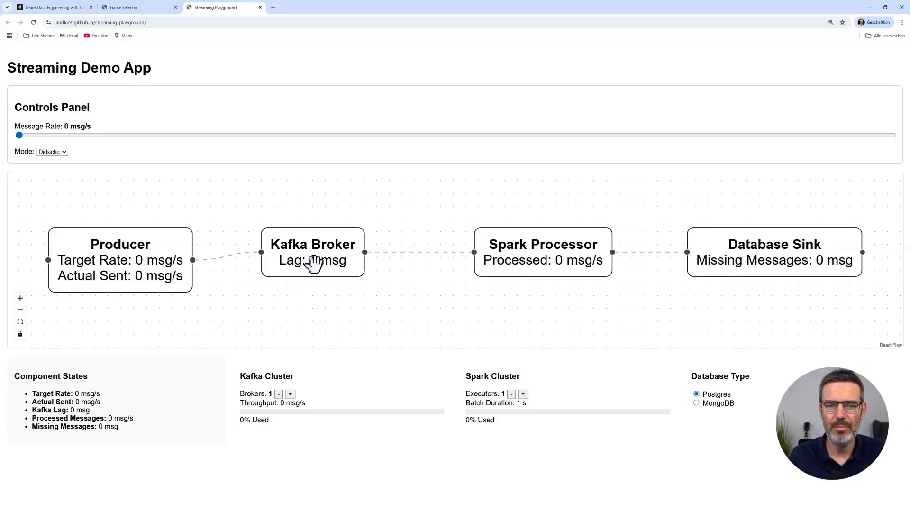
mouse_move(555, 263)
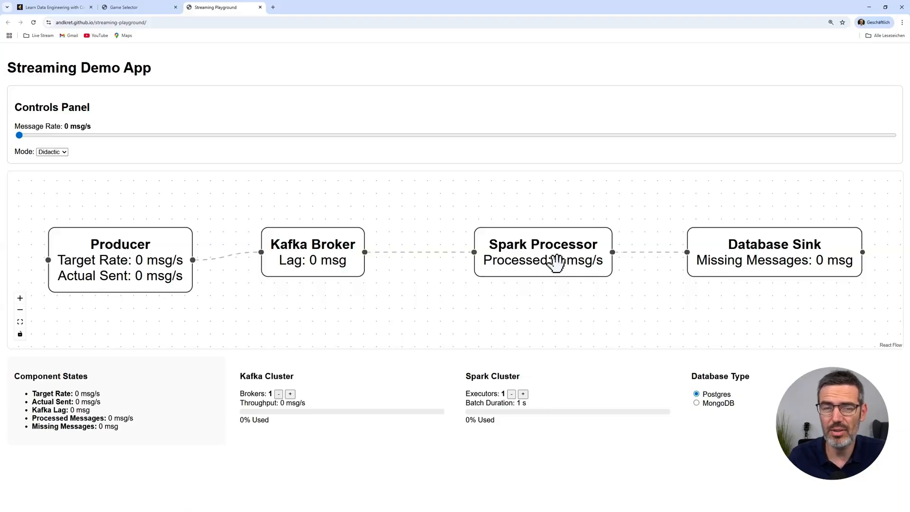
mouse_move(778, 271)
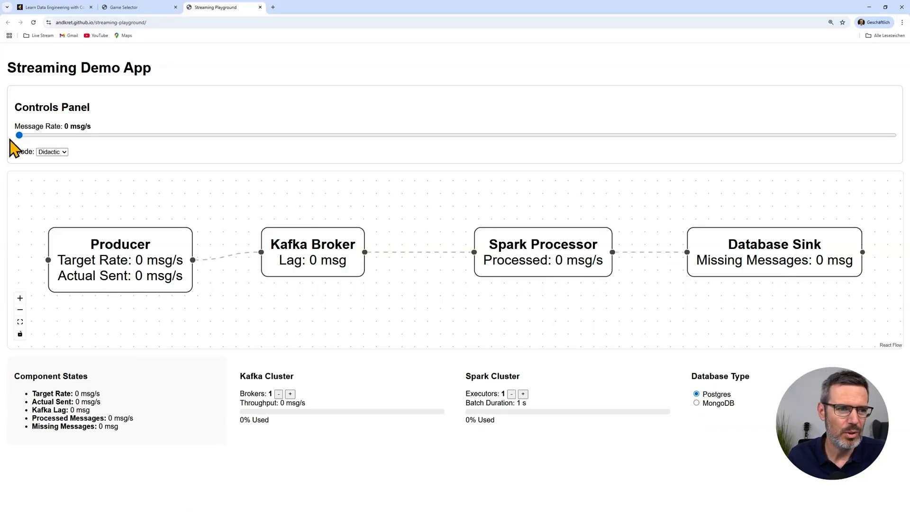
- Sweep the message rate through 36.000, 21.000 and 40.000, then settle at 18.000 msg/s with zero lag
left_click_drag(19, 135, 333, 135)
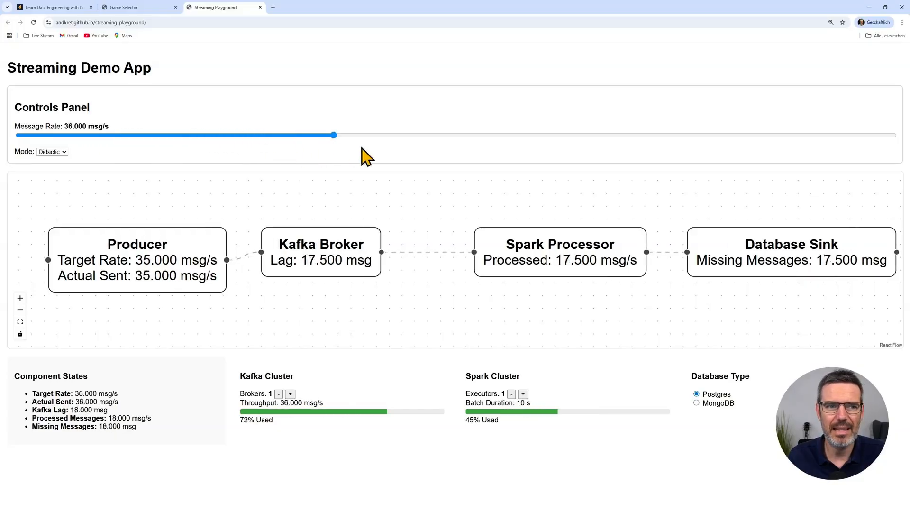
left_click_drag(333, 135, 203, 135)
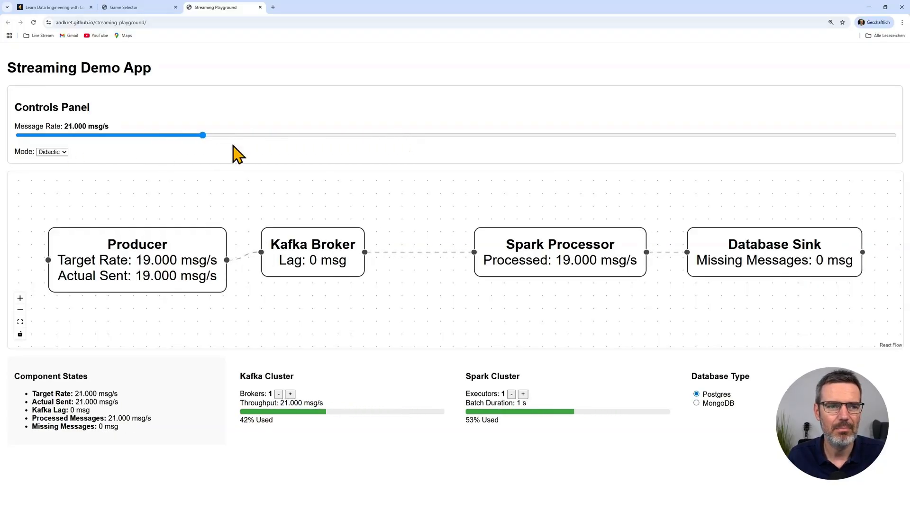
left_click_drag(202, 134, 370, 134)
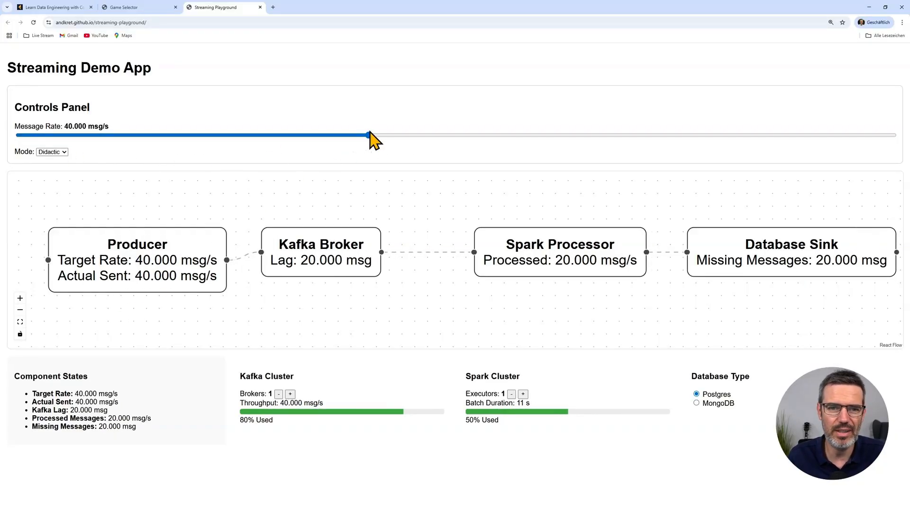
left_click_drag(369, 135, 176, 134)
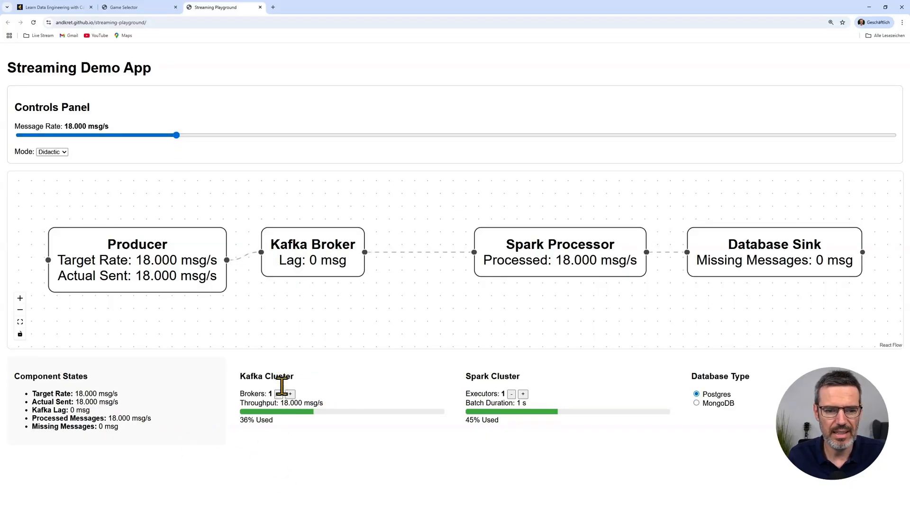
mouse_move(282, 409)
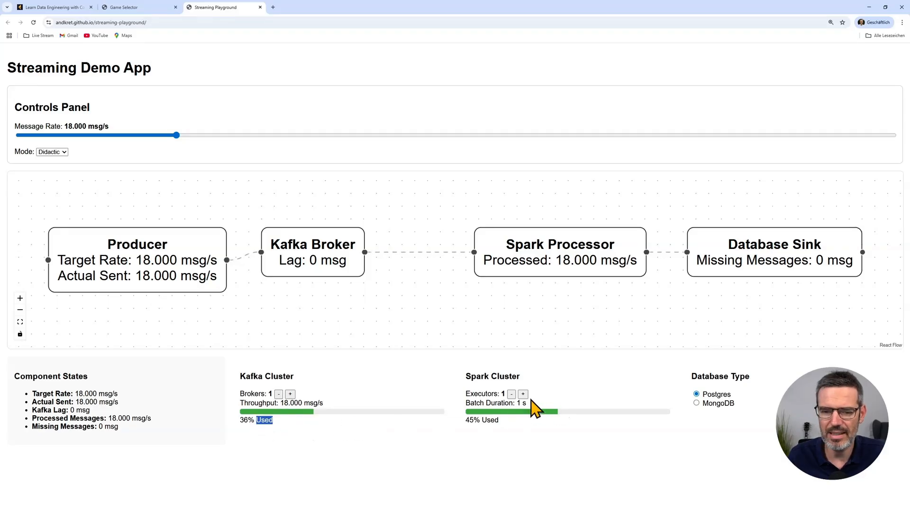
double_click(492, 377)
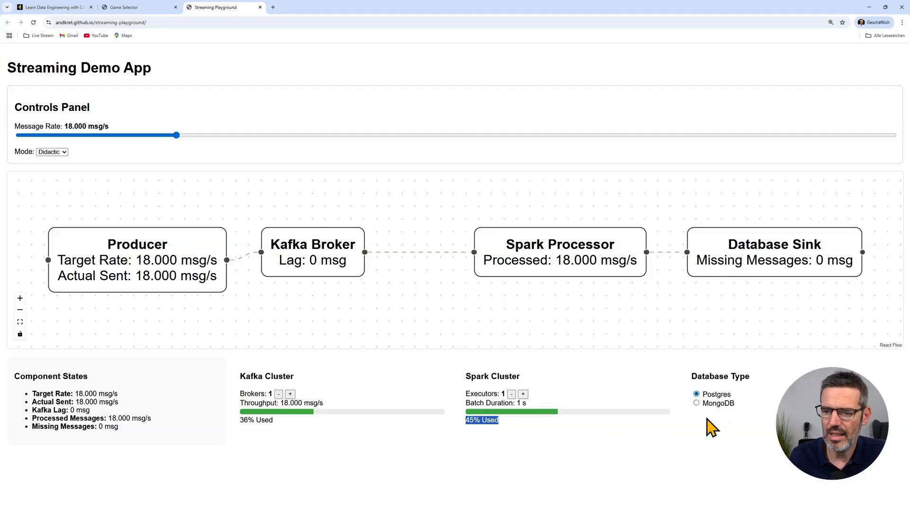
mouse_move(721, 406)
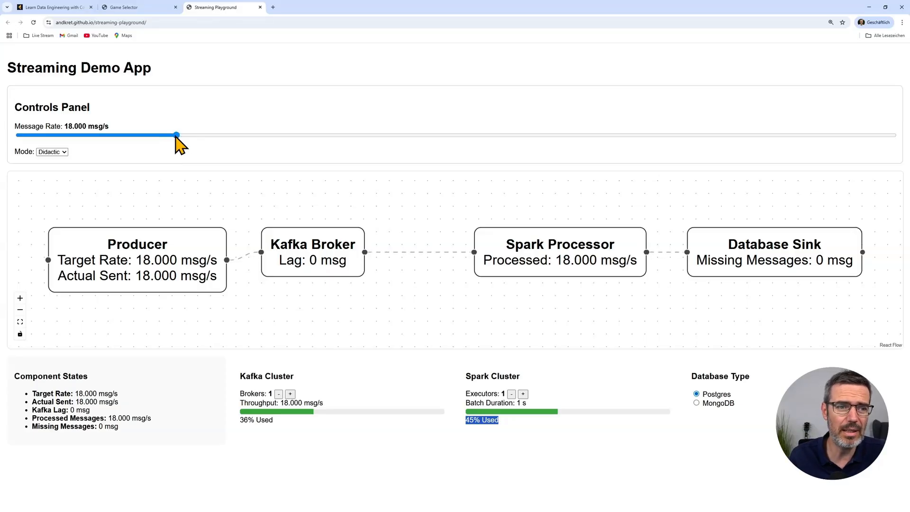
- Nudge the message rate down to 17.000 msg/s with one broker and one executor
left_click_drag(178, 135, 168, 134)
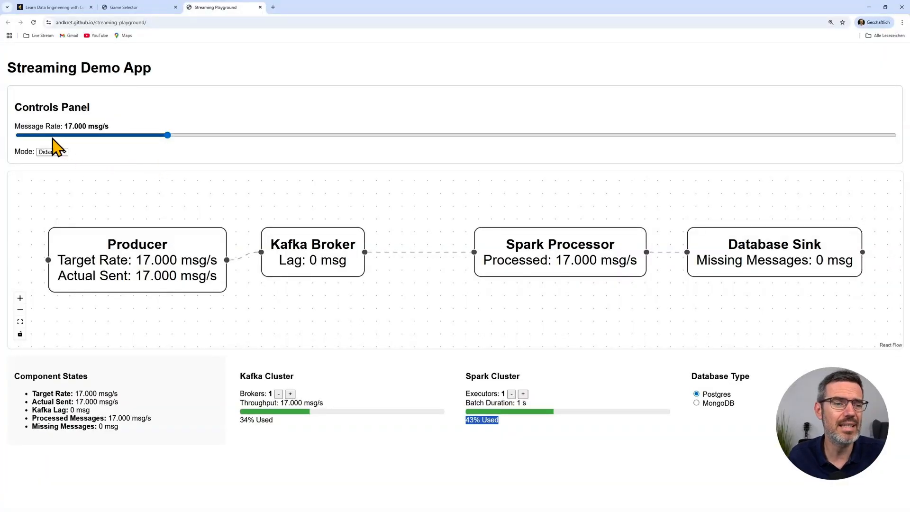
mouse_move(98, 147)
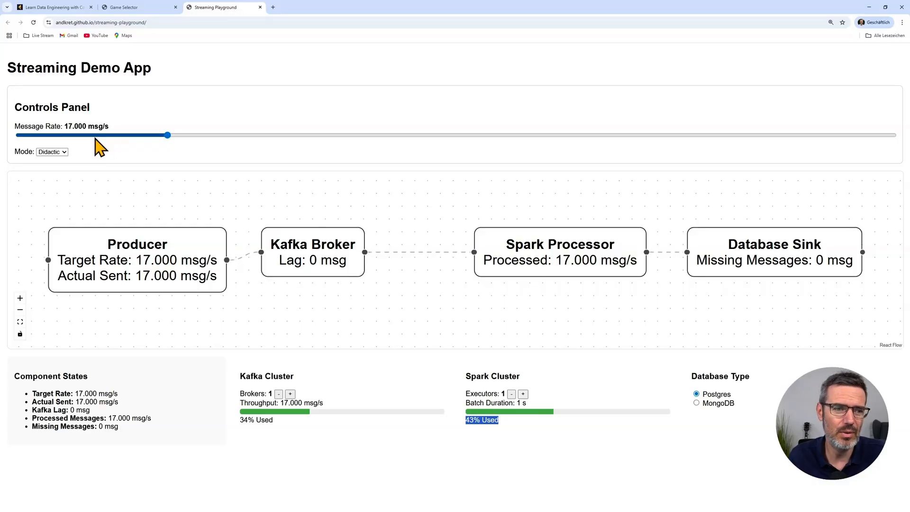
mouse_move(88, 139)
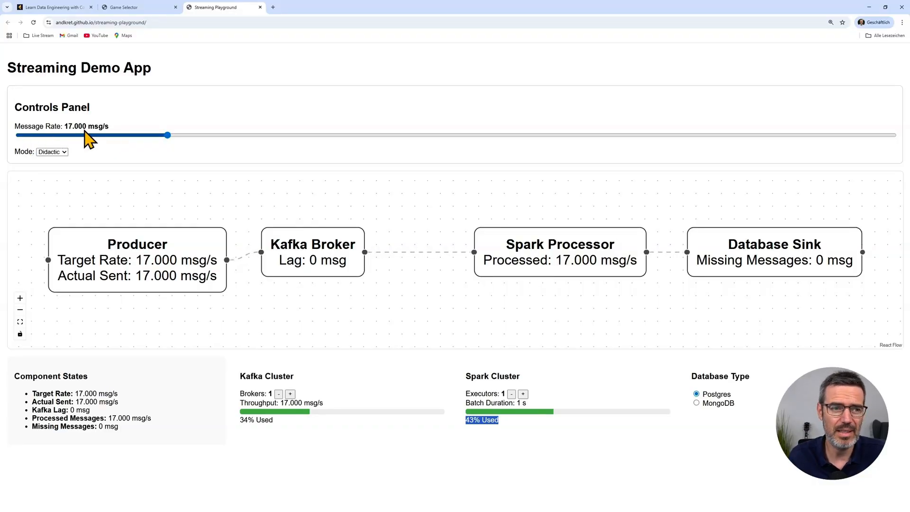
mouse_move(134, 267)
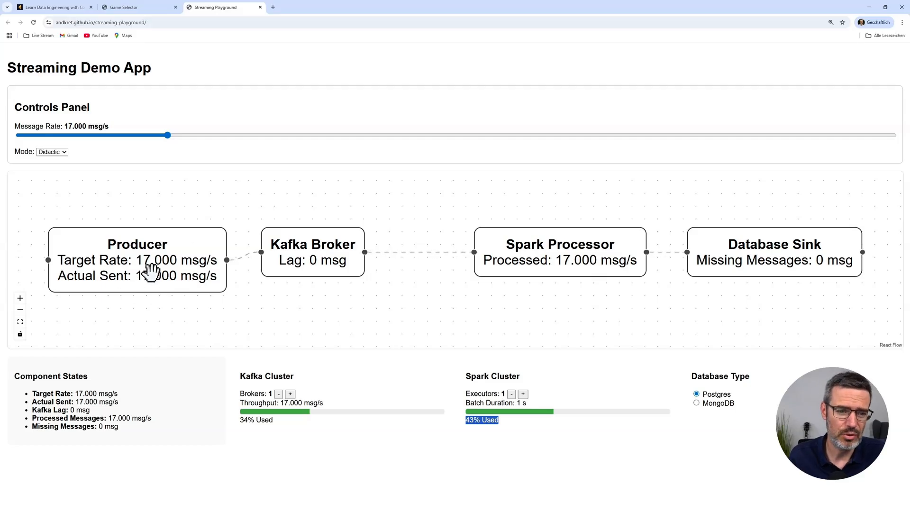
mouse_move(205, 267)
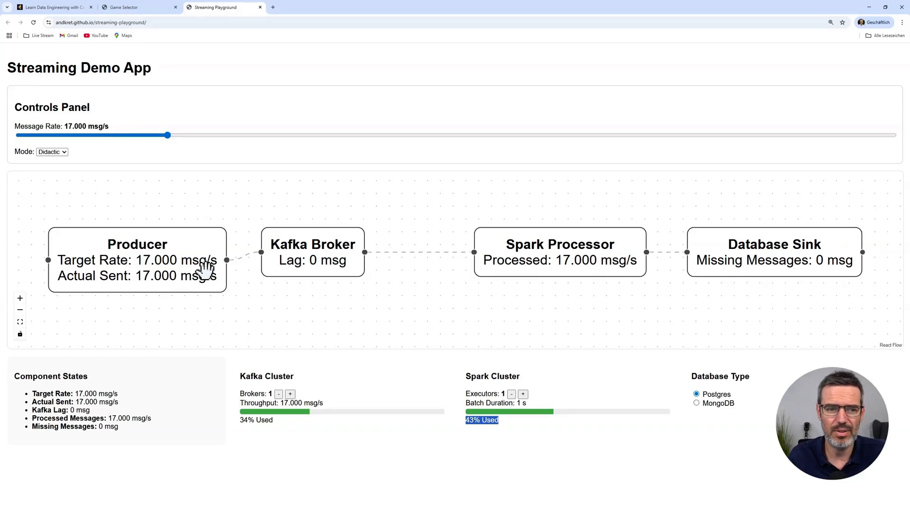
mouse_move(301, 270)
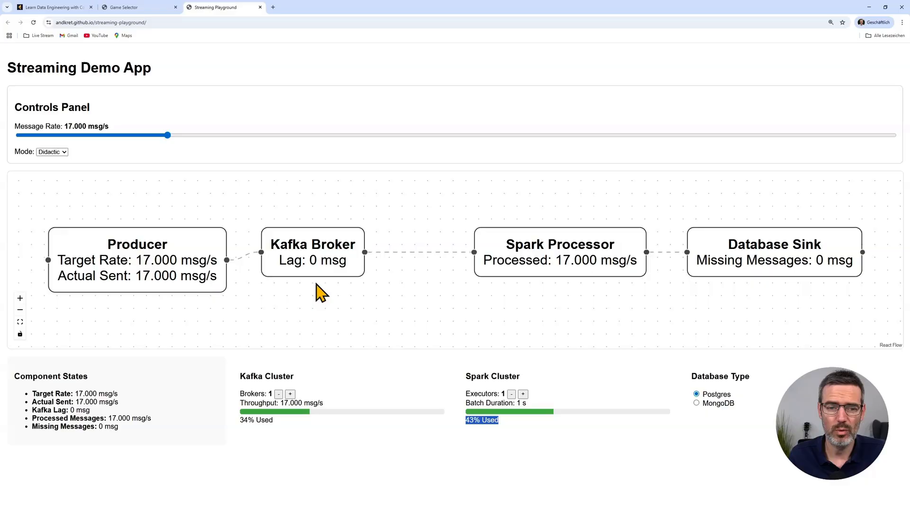
mouse_move(331, 291)
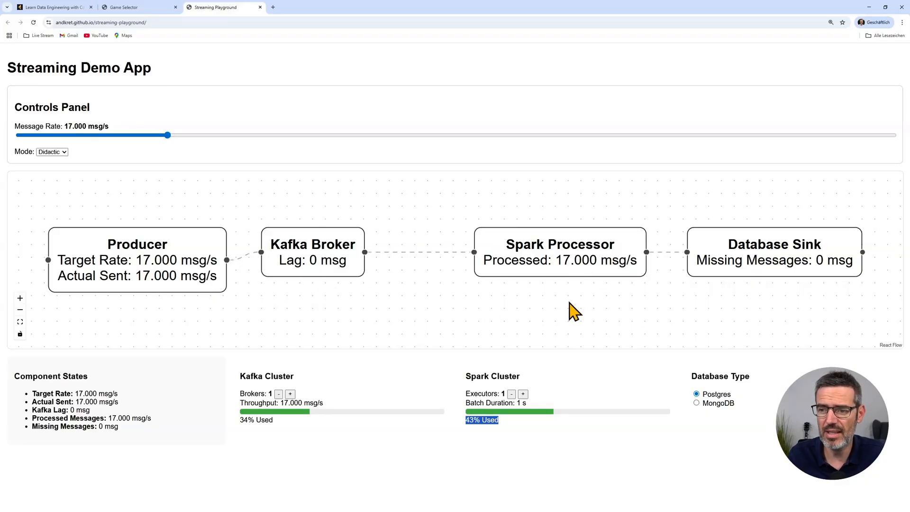
mouse_move(574, 302)
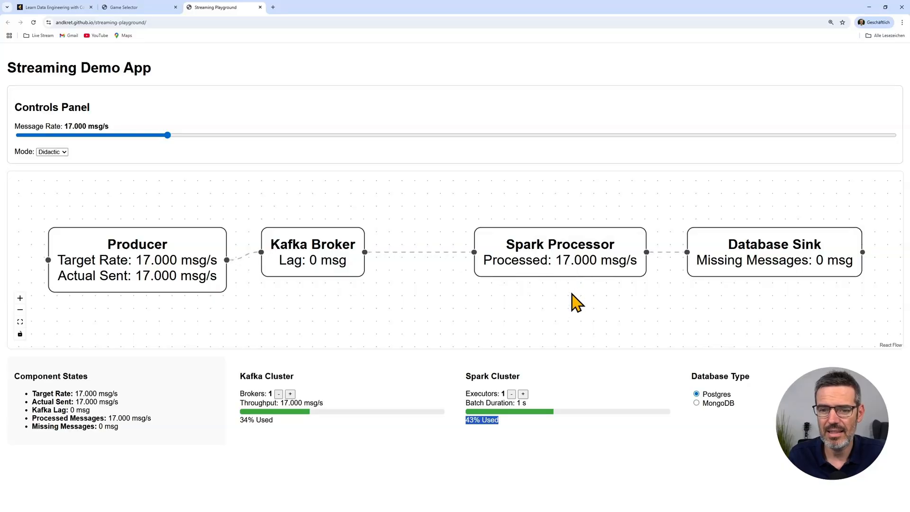
mouse_move(607, 288)
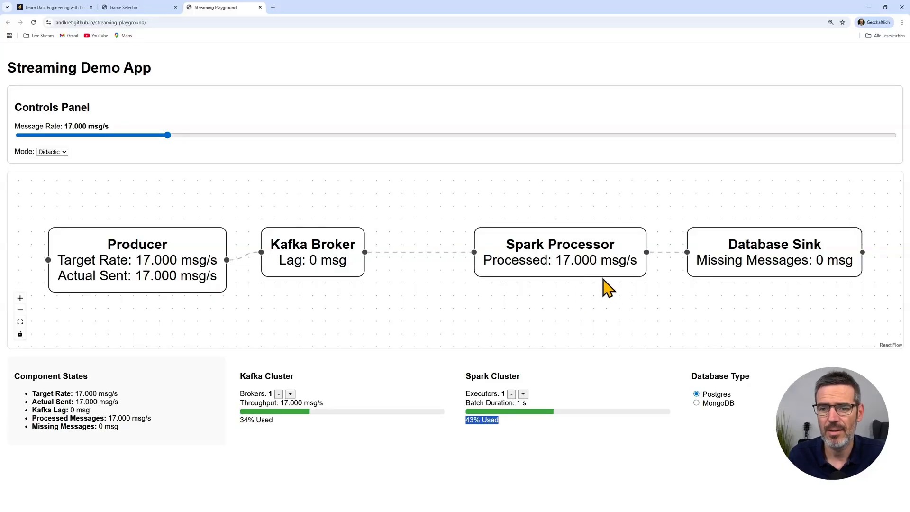
mouse_move(859, 293)
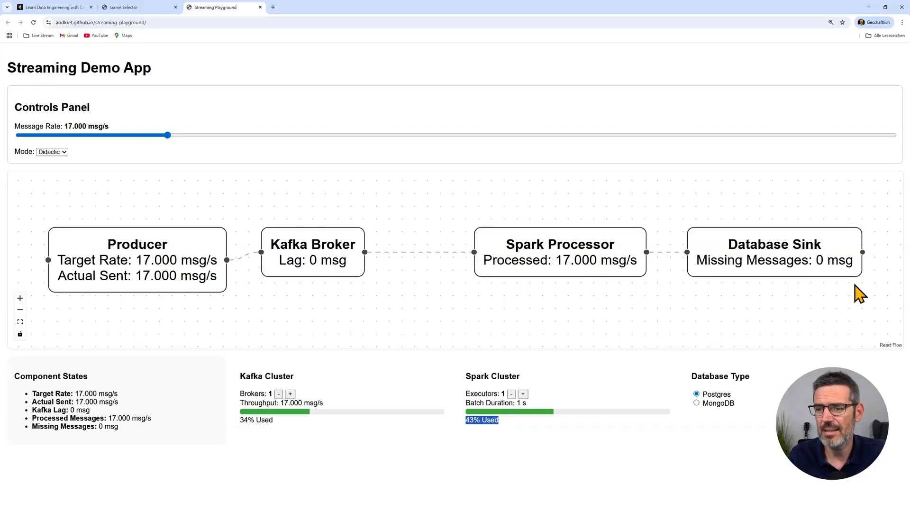
mouse_move(781, 296)
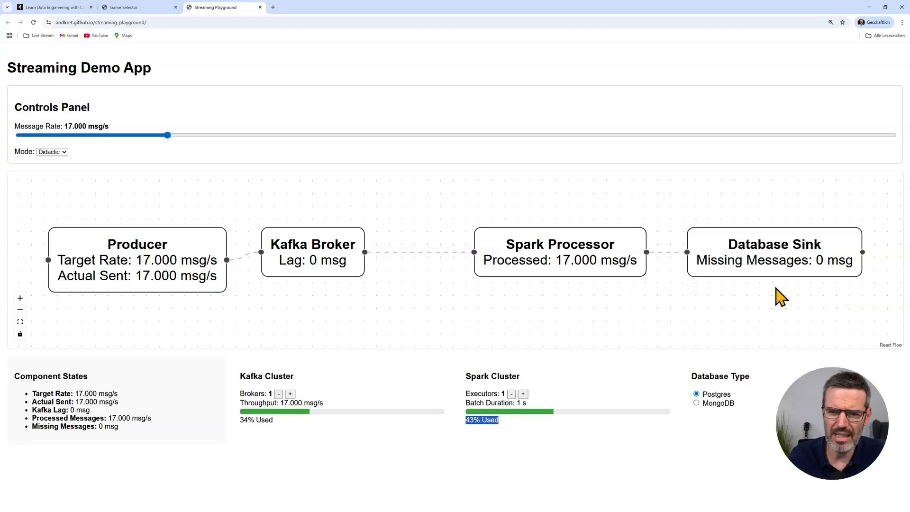
mouse_move(799, 305)
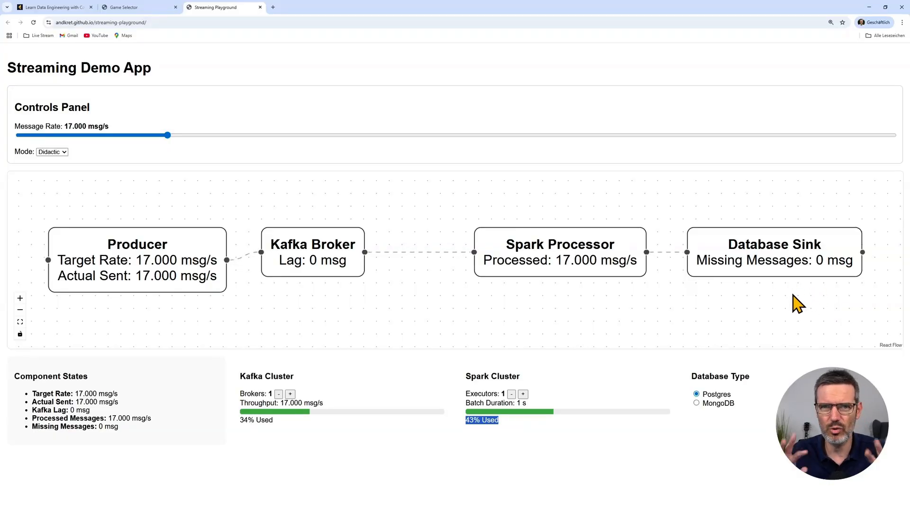
mouse_move(646, 307)
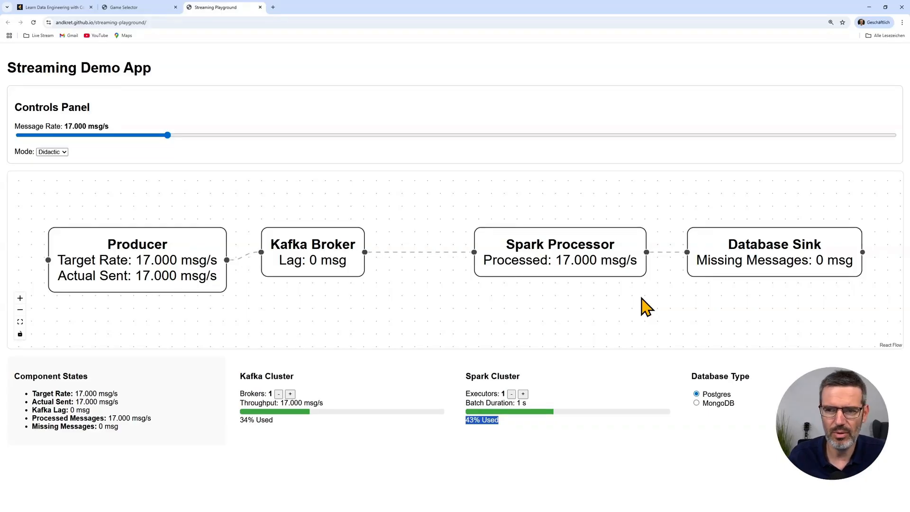
mouse_move(816, 270)
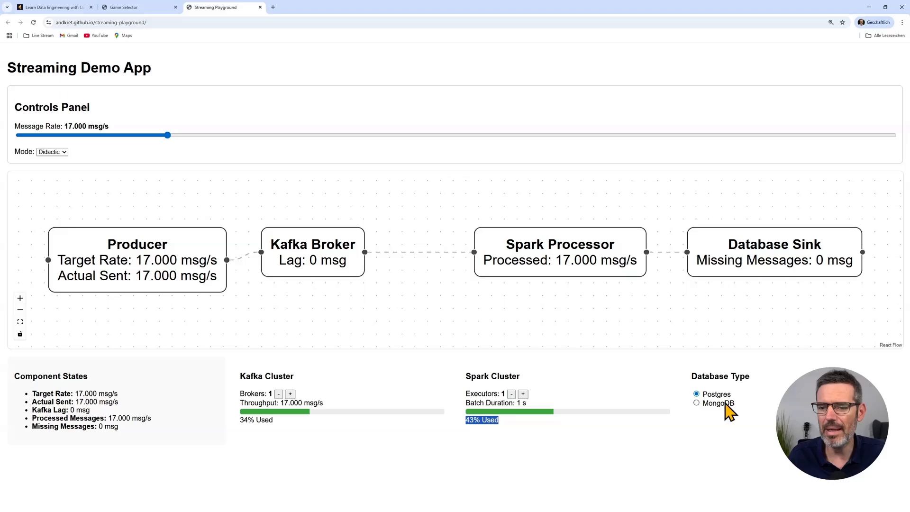
mouse_move(723, 407)
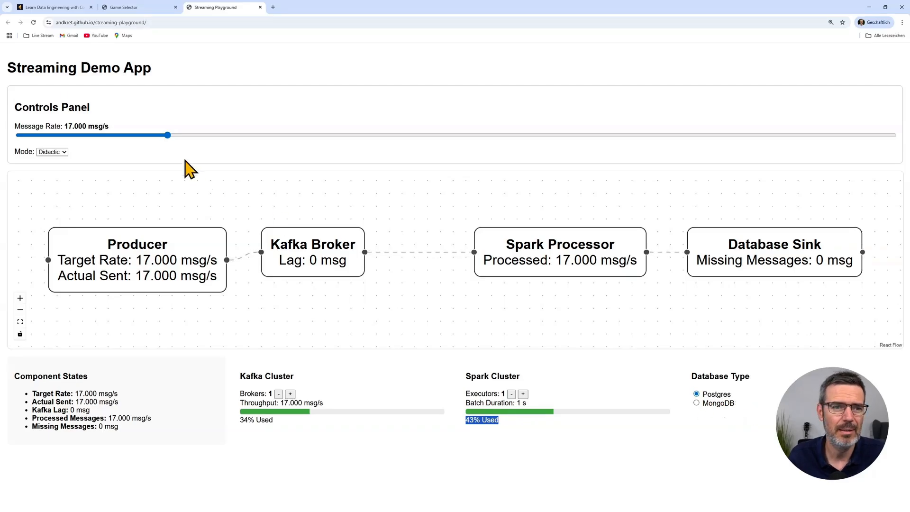
- Raise the message rate to 27.000 msg/s so Kafka lag and missing messages climb to 13.500
left_click_drag(168, 134, 254, 135)
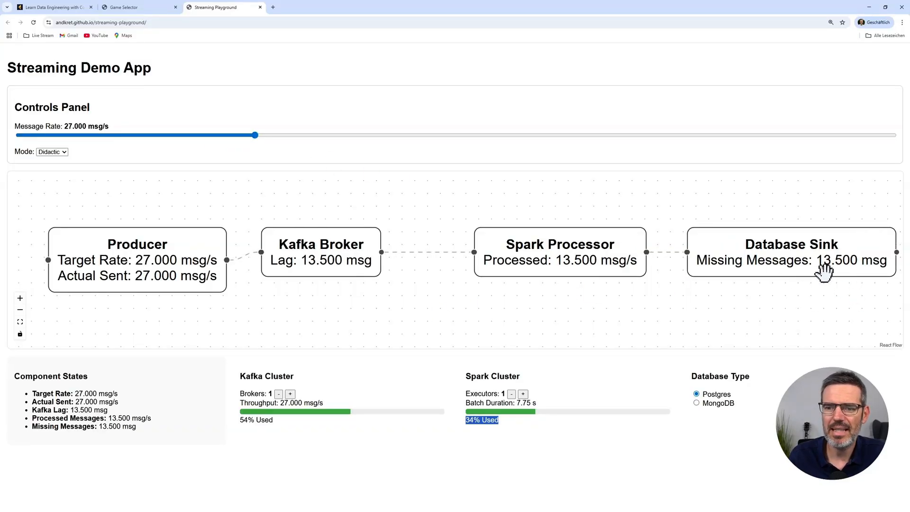
mouse_move(784, 268)
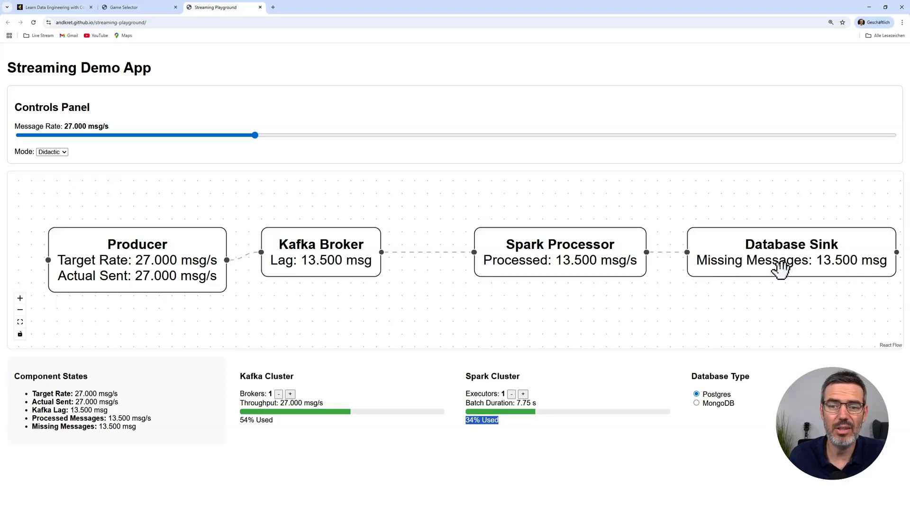
mouse_move(616, 268)
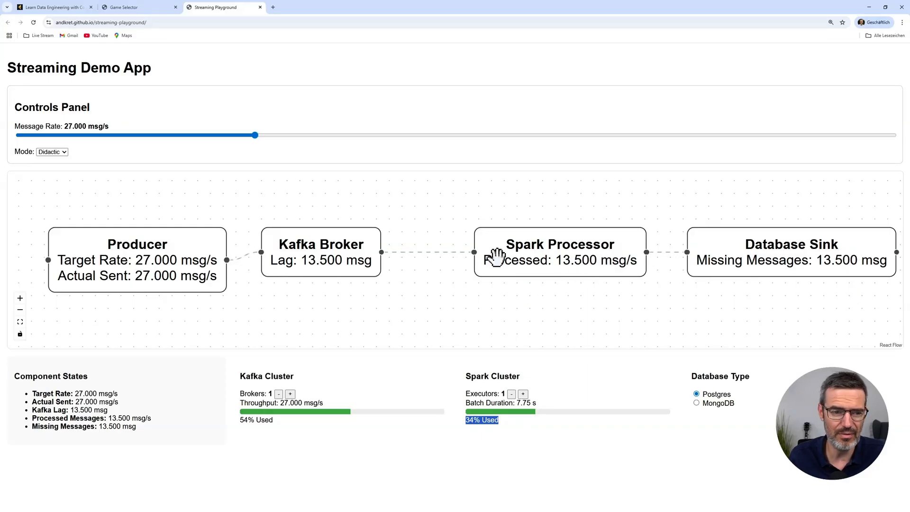
mouse_move(450, 278)
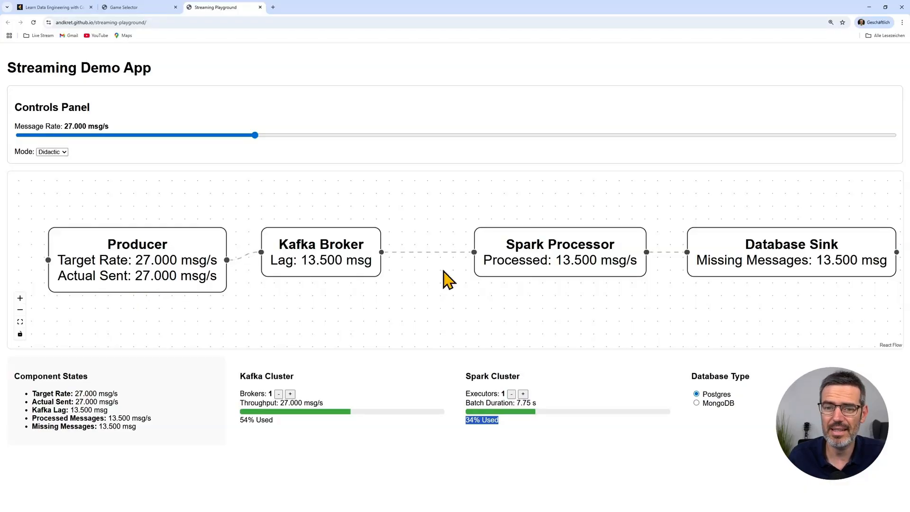
mouse_move(325, 269)
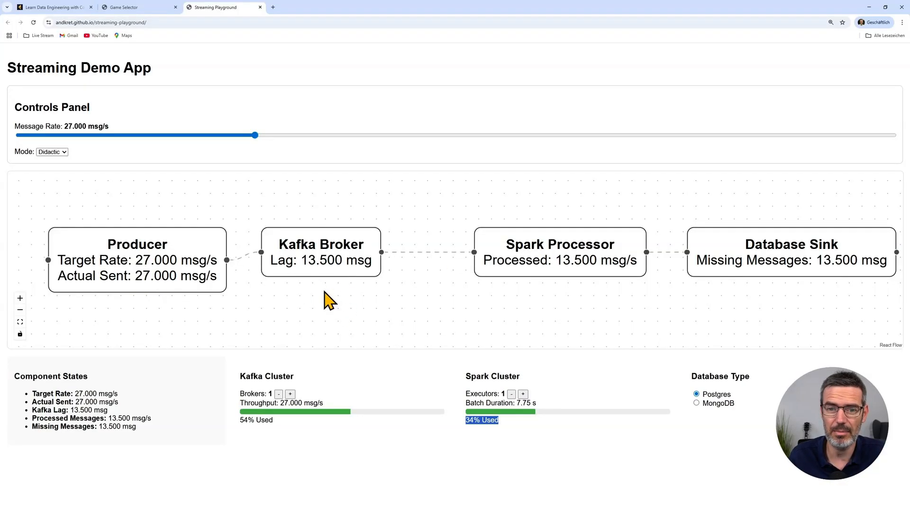
mouse_move(560, 238)
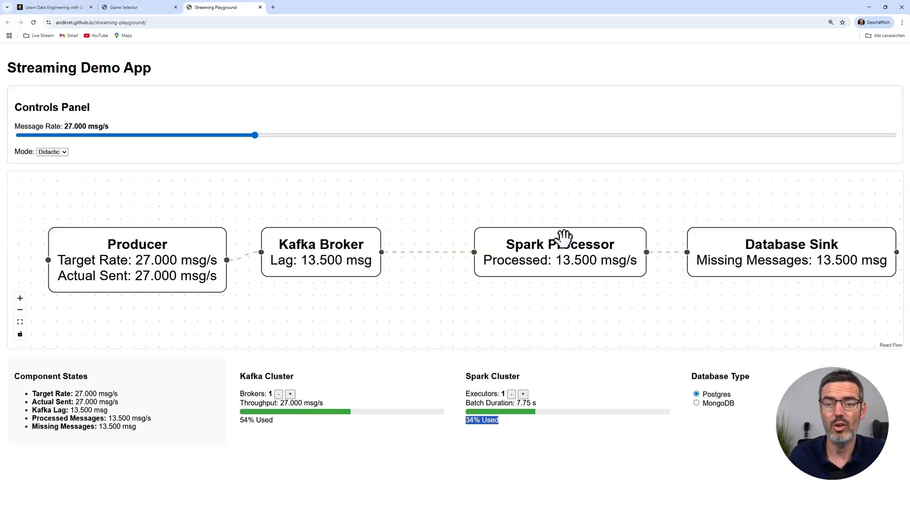
mouse_move(422, 267)
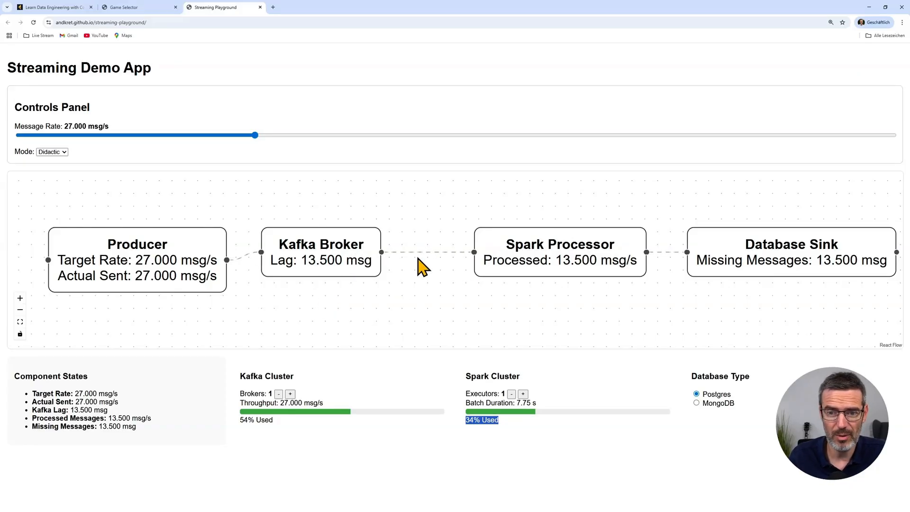
mouse_move(523, 274)
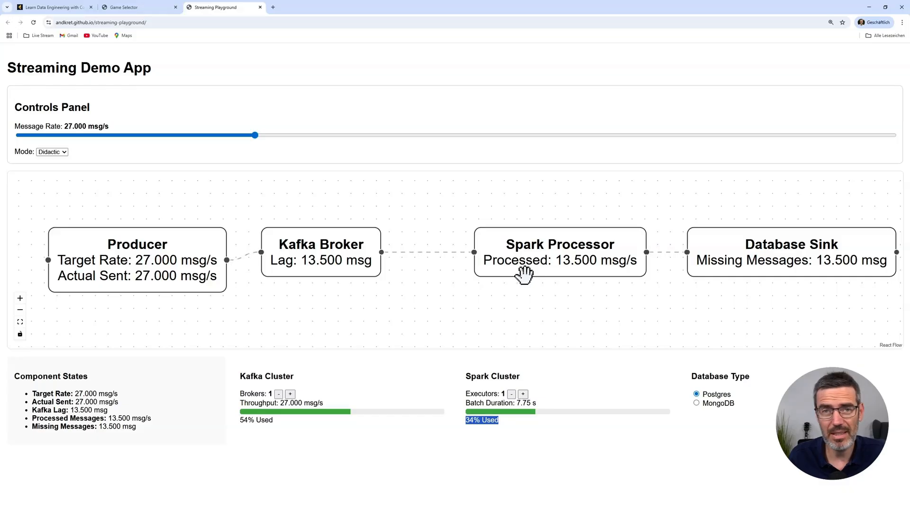
mouse_move(545, 272)
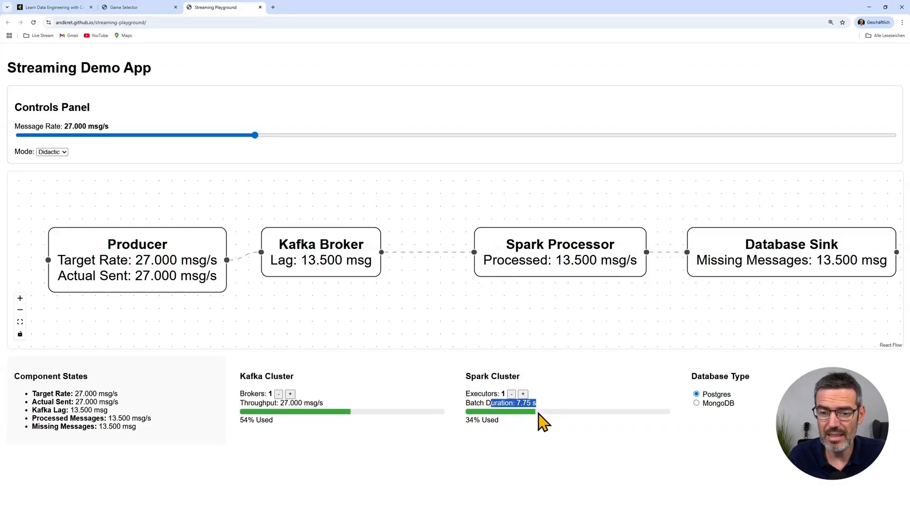
mouse_move(533, 423)
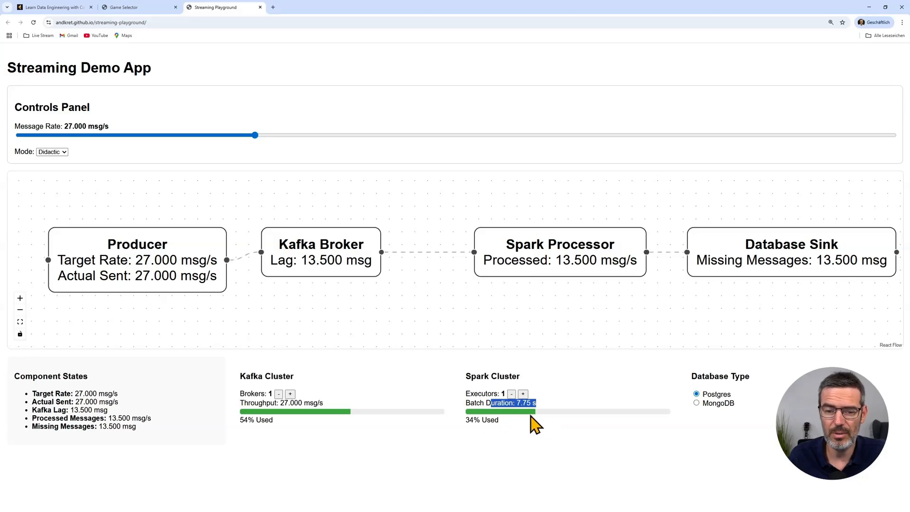
mouse_move(775, 307)
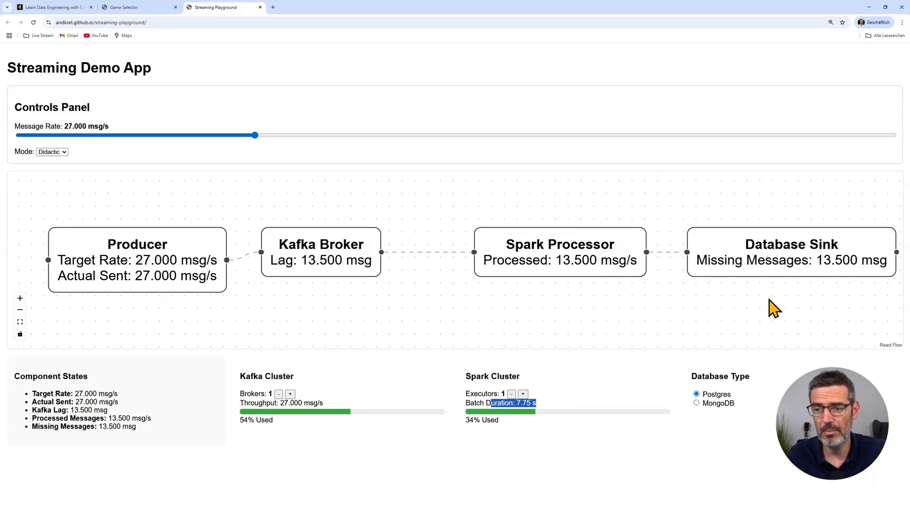
mouse_move(568, 388)
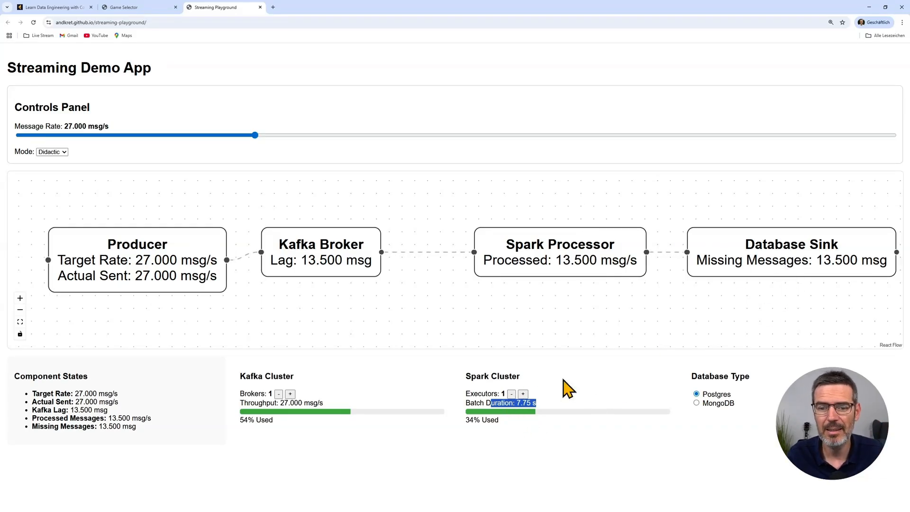
mouse_move(265, 158)
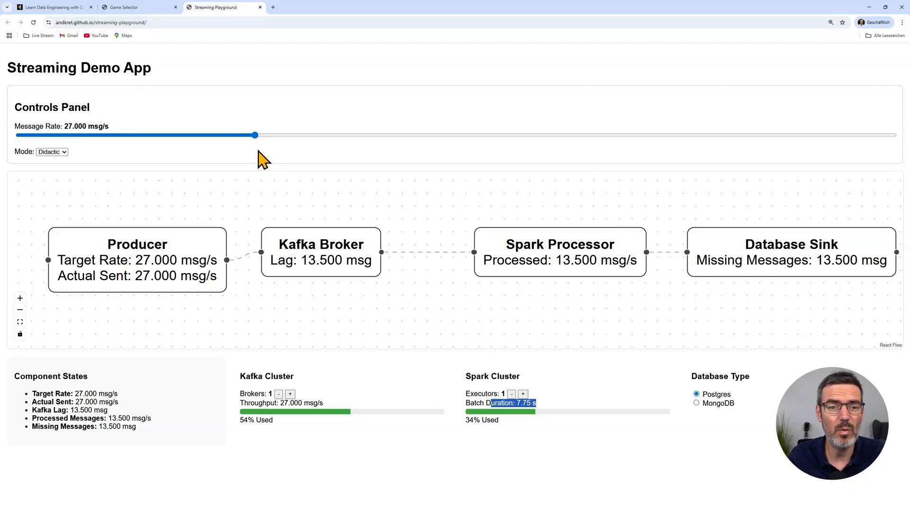
- Drop the rate to 17.000, then push it up through 37.000 and 44.000 to 46.000 msg/s
left_click_drag(254, 134, 168, 134)
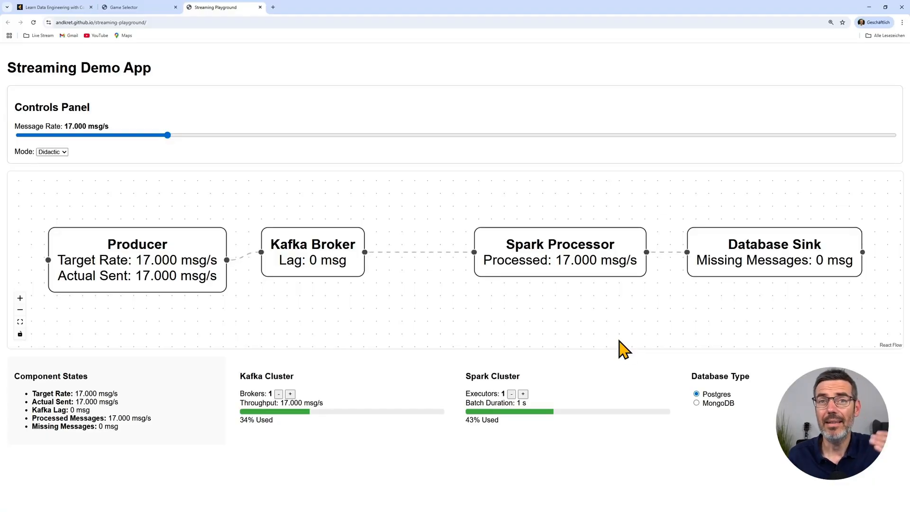
left_click_drag(167, 135, 177, 135)
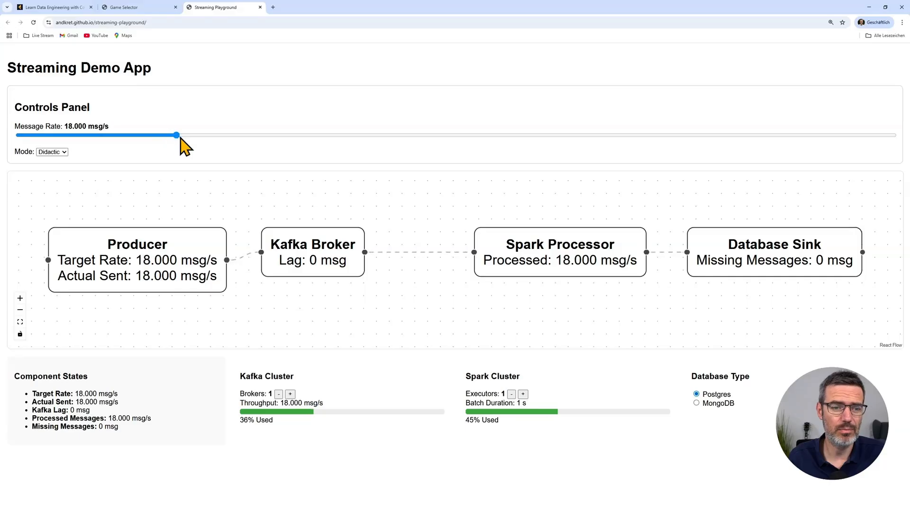
left_click_drag(176, 135, 342, 135)
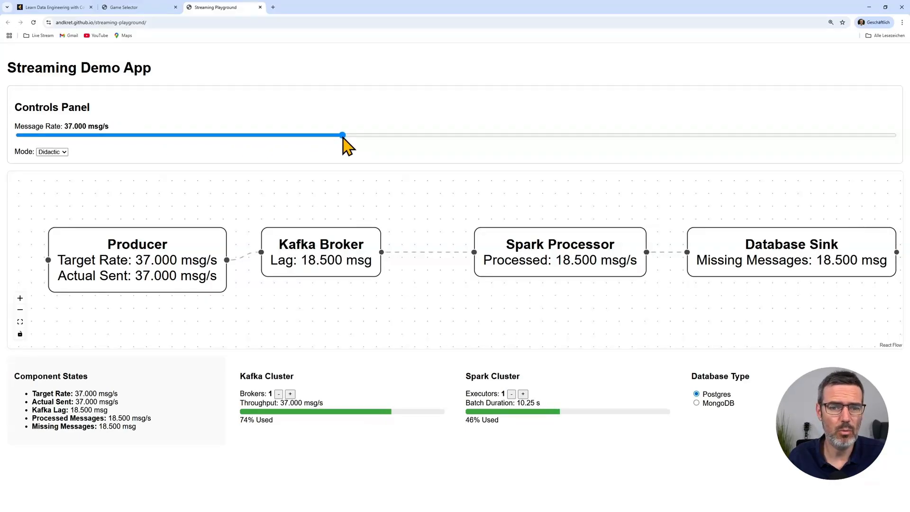
left_click_drag(343, 135, 403, 135)
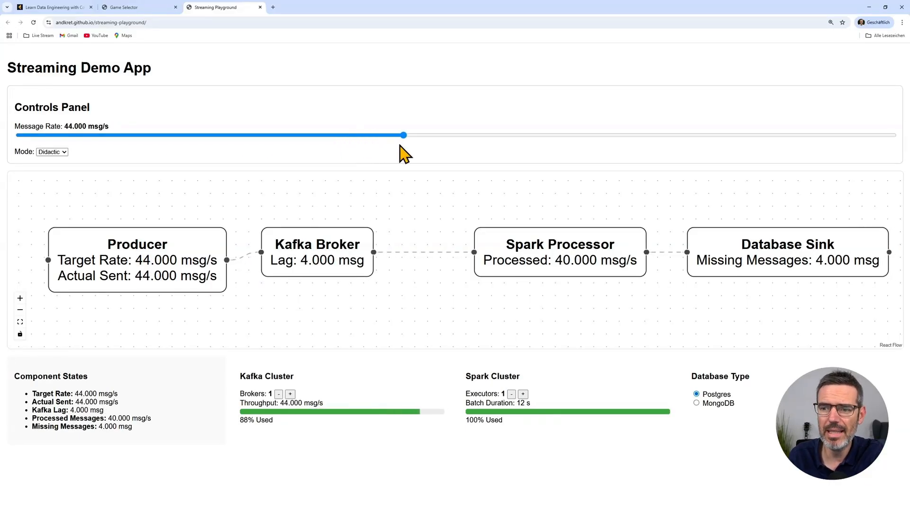
left_click_drag(404, 134, 421, 135)
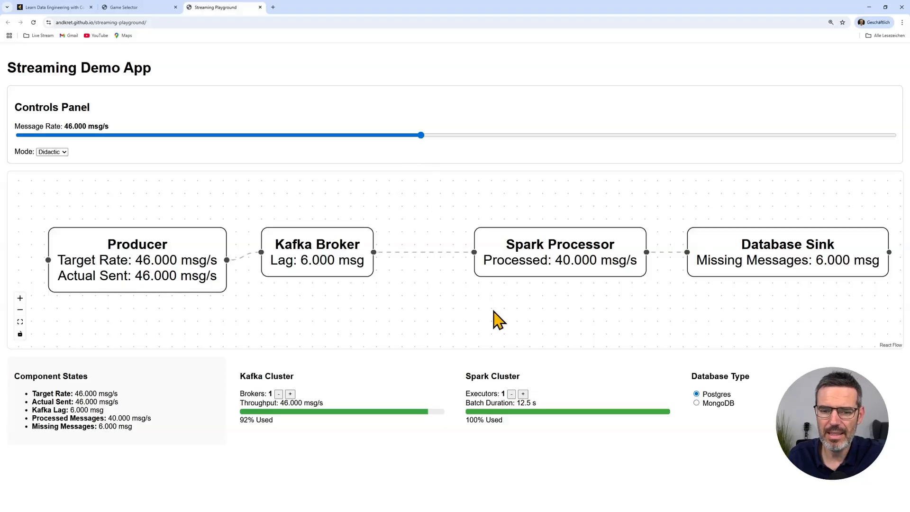
- Scale Spark to four executors and bring the rate down to 30.000 msg/s, leaving 15.000 lag
left_click(522, 393)
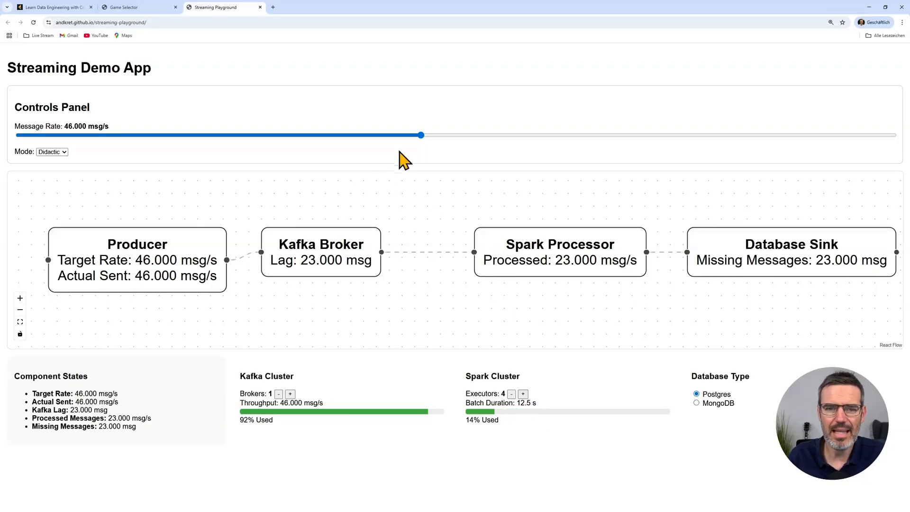
left_click_drag(421, 135, 386, 134)
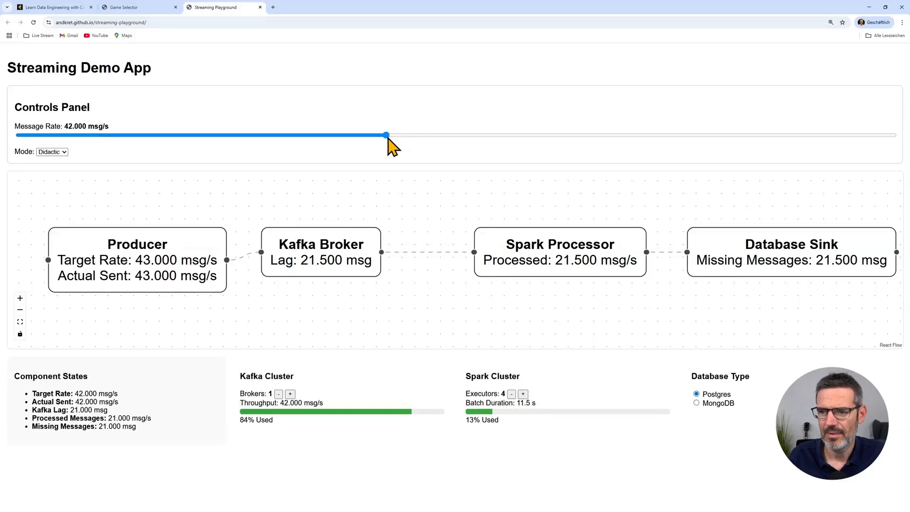
left_click_drag(386, 134, 281, 134)
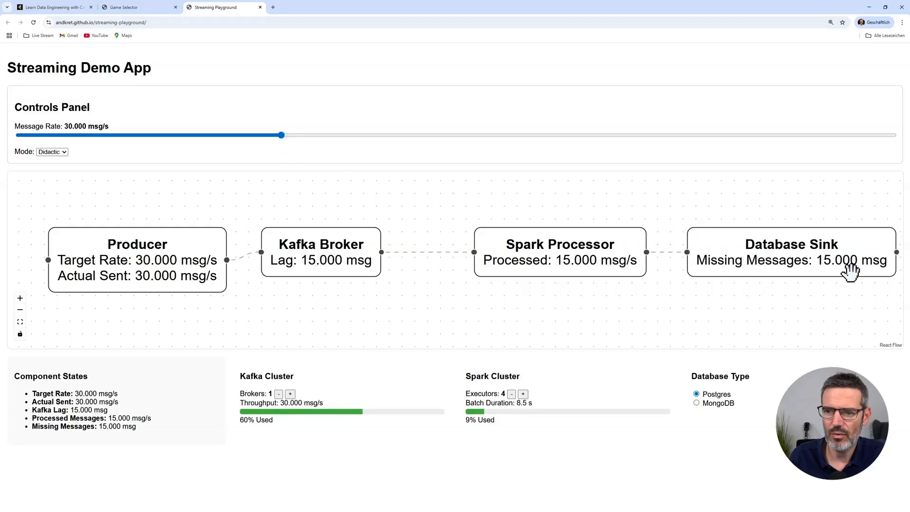
mouse_move(556, 266)
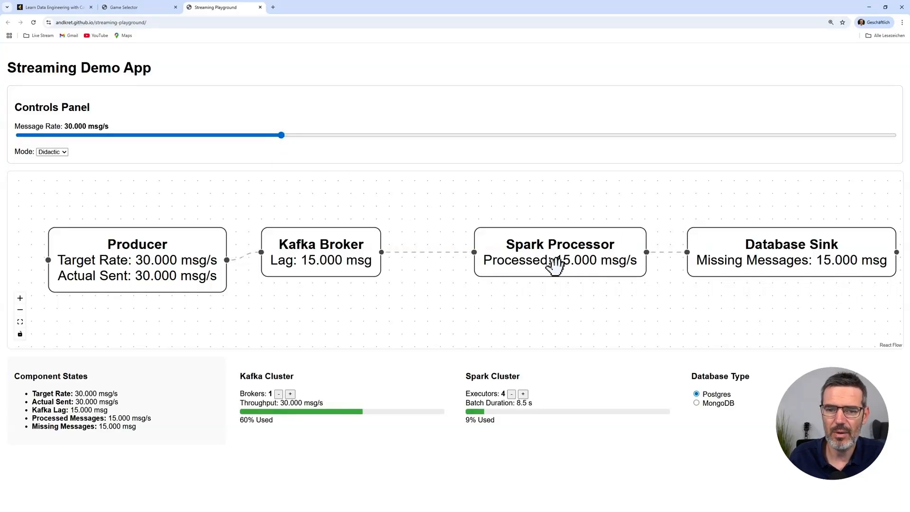
mouse_move(326, 265)
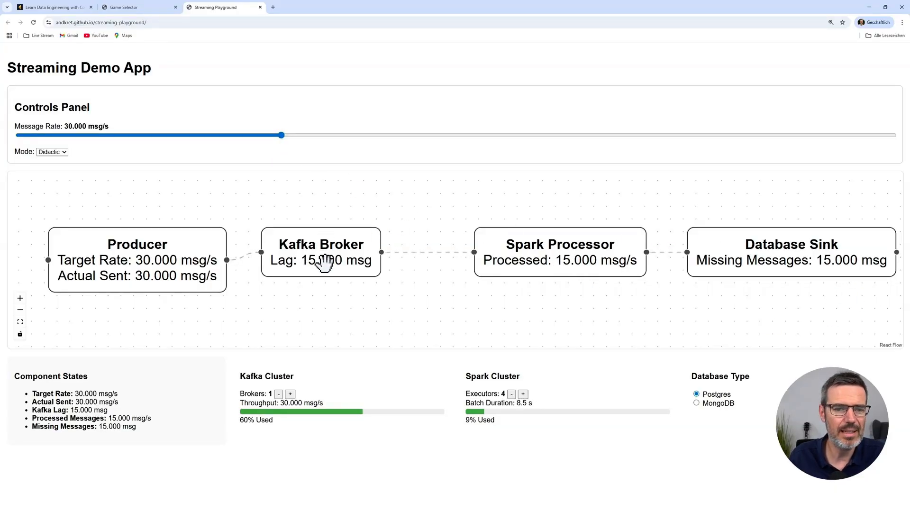
mouse_move(165, 265)
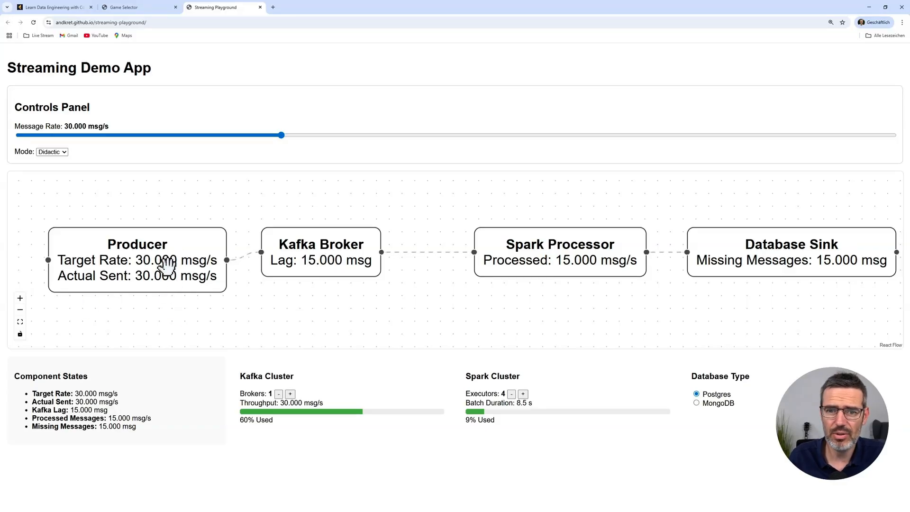
mouse_move(670, 291)
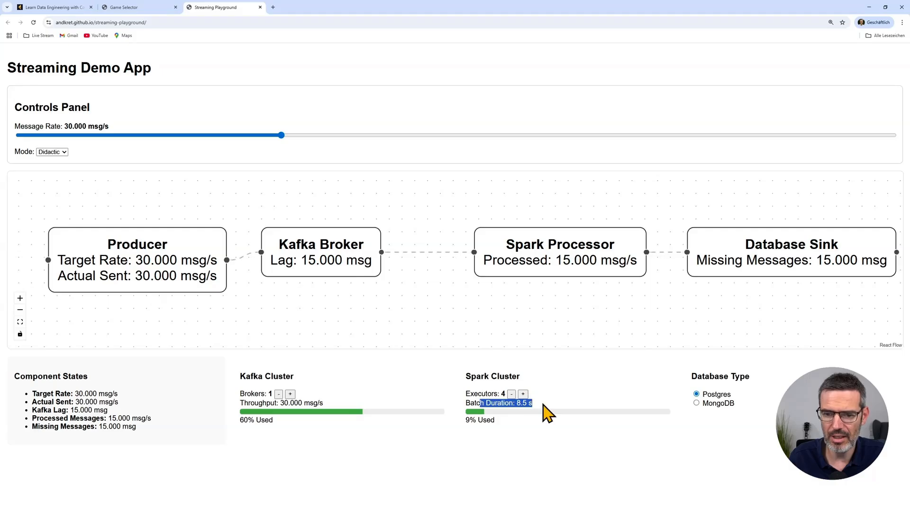
mouse_move(560, 298)
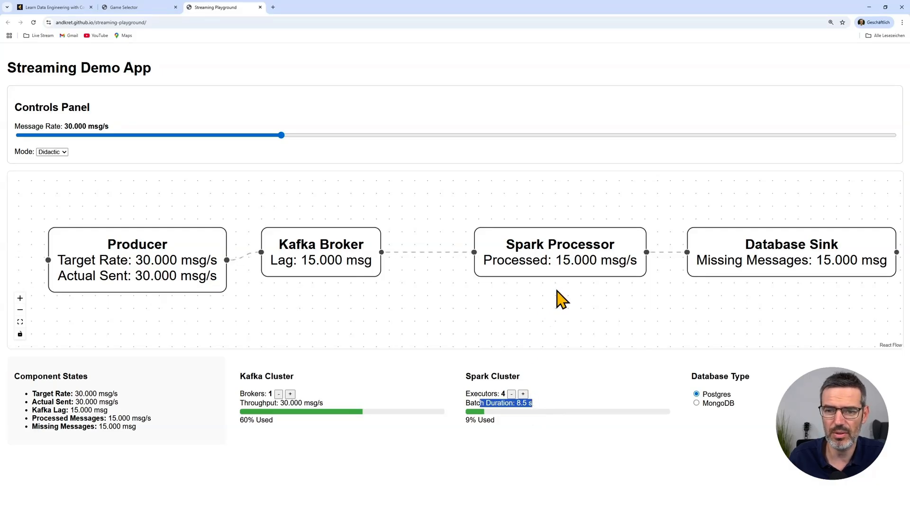
mouse_move(720, 244)
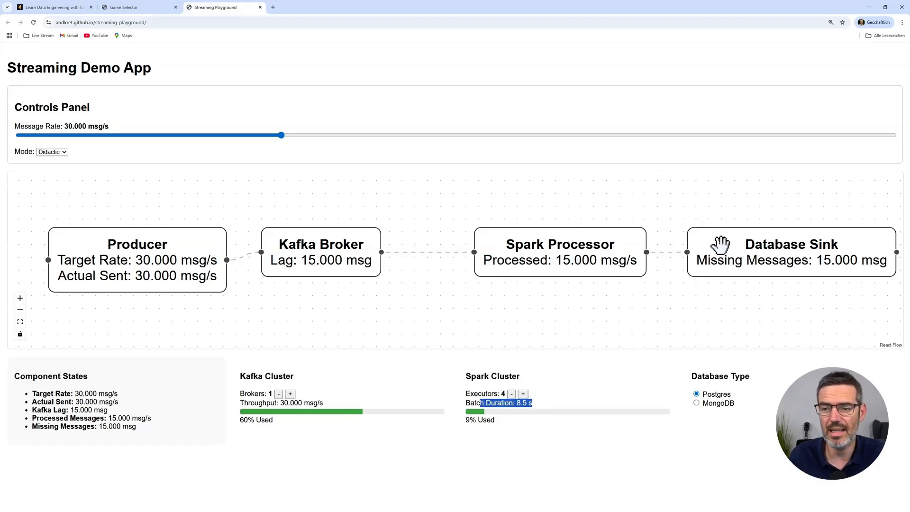
- Push the message rate up to 57.000 then back to 54.000 msg/s with three brokers
left_click_drag(280, 134, 297, 135)
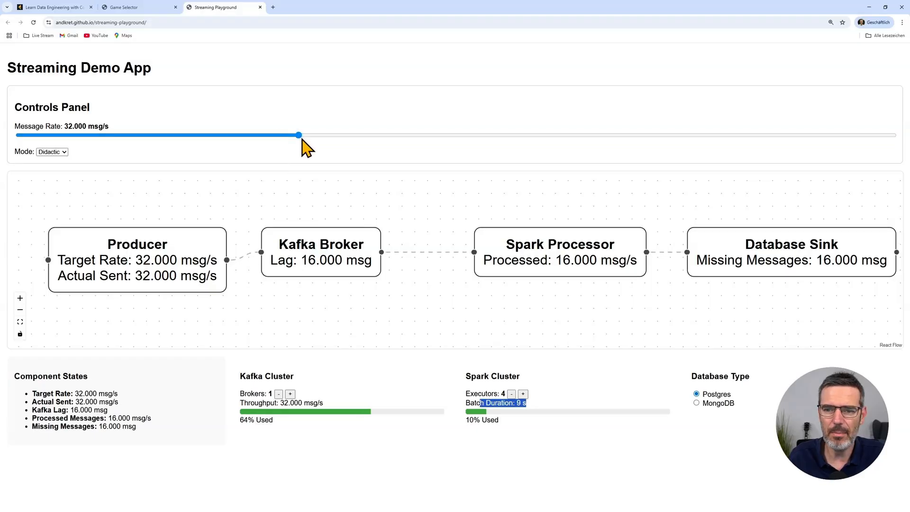
left_click_drag(299, 135, 517, 134)
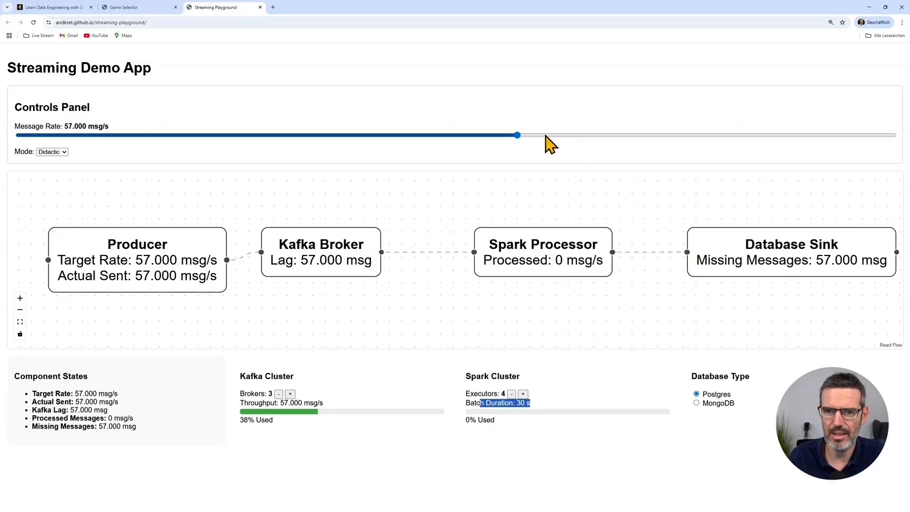
left_click_drag(516, 136, 491, 136)
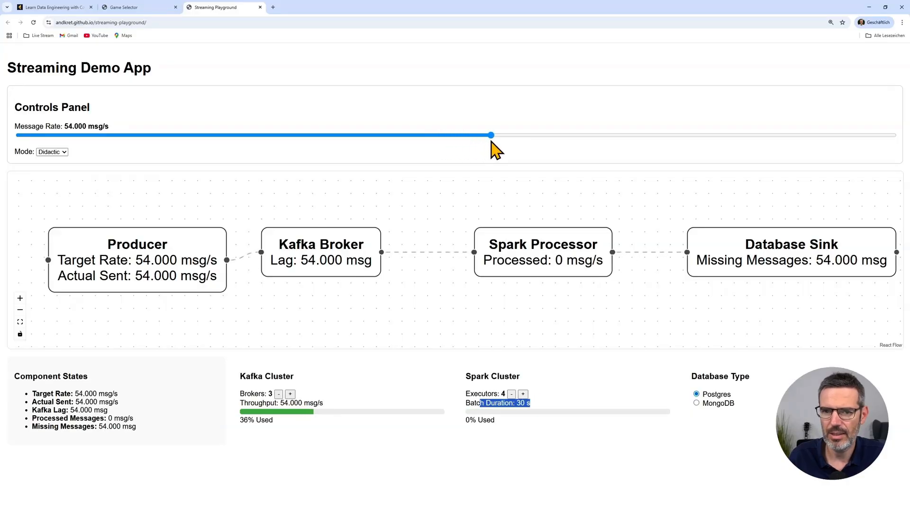
mouse_move(511, 418)
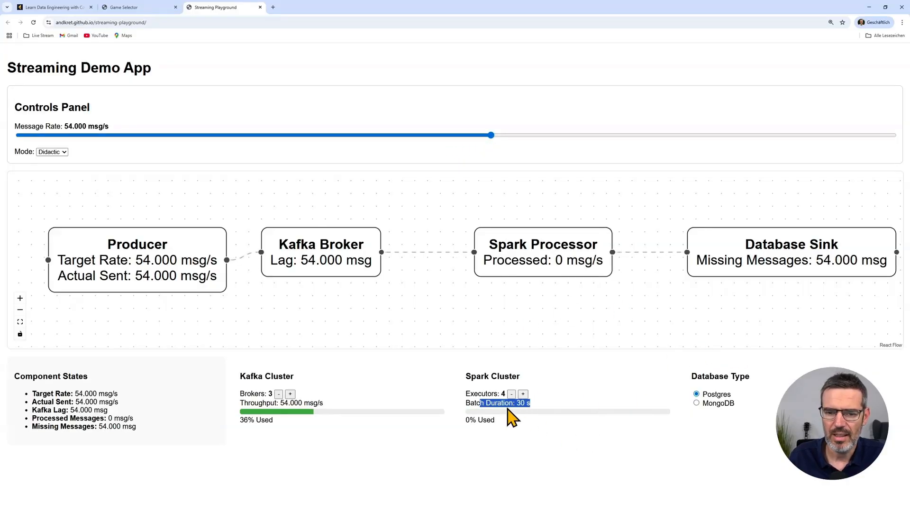
mouse_move(592, 296)
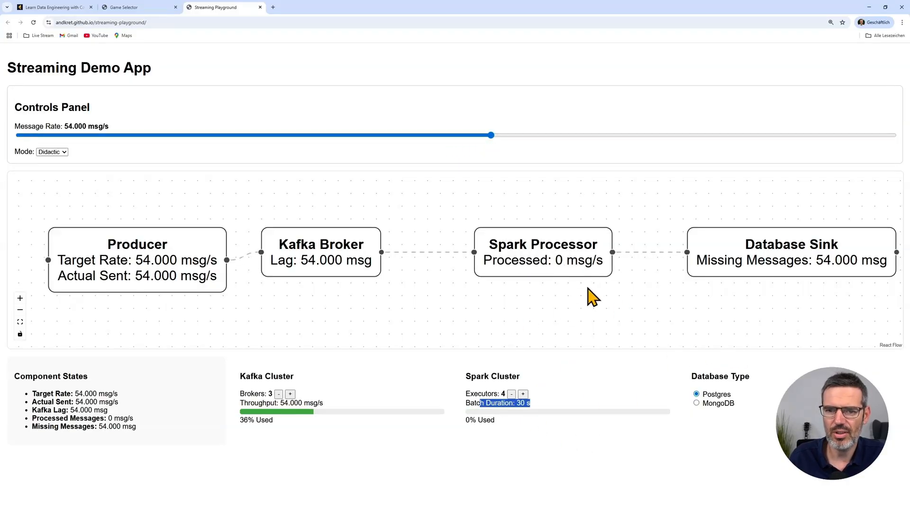
mouse_move(578, 273)
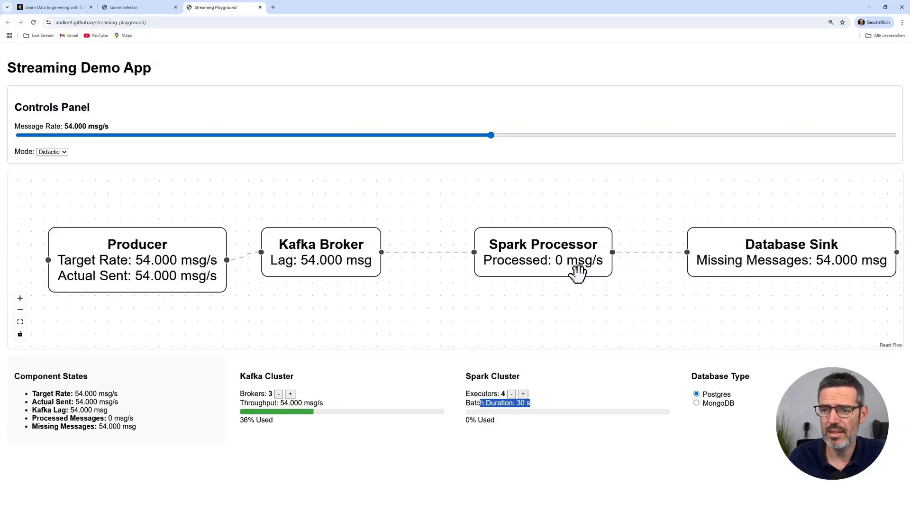
mouse_move(645, 225)
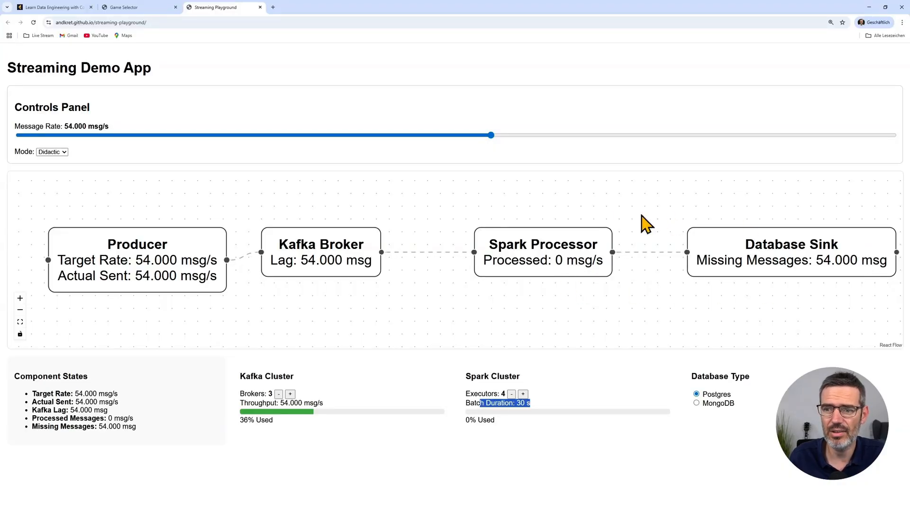
mouse_move(302, 266)
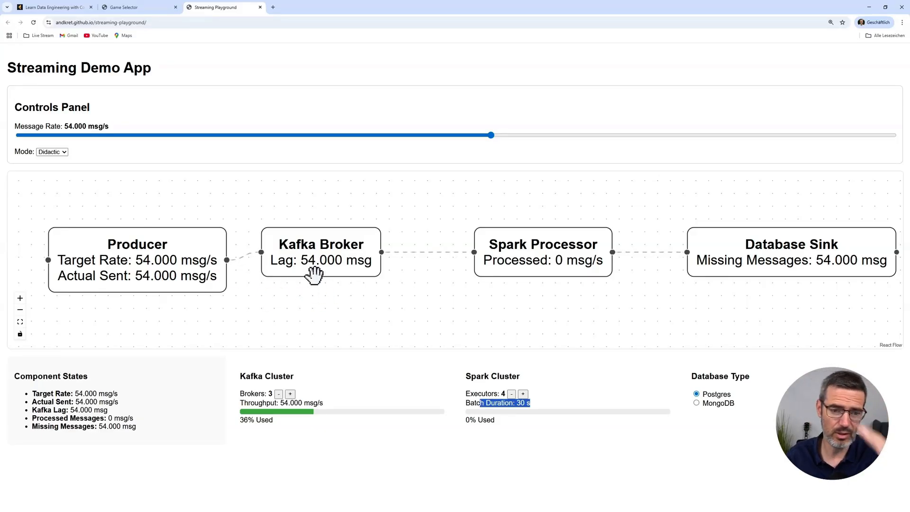
mouse_move(516, 331)
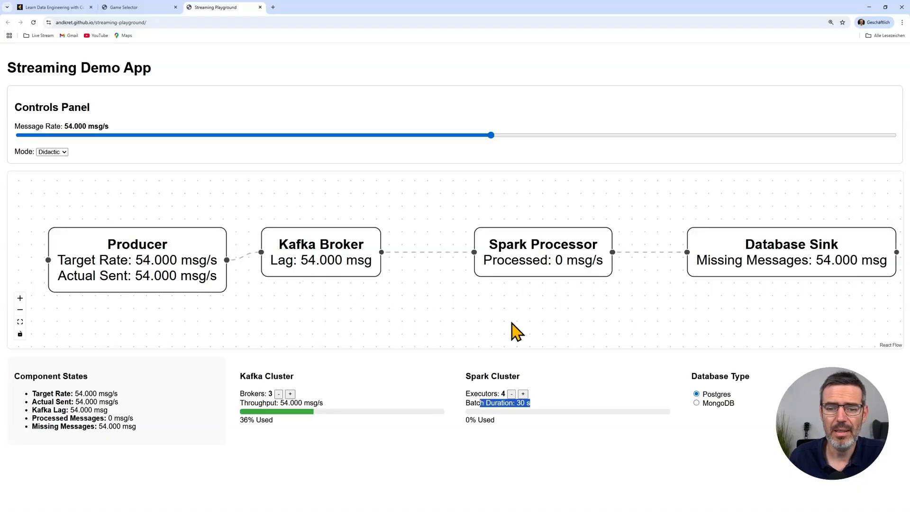
mouse_move(525, 366)
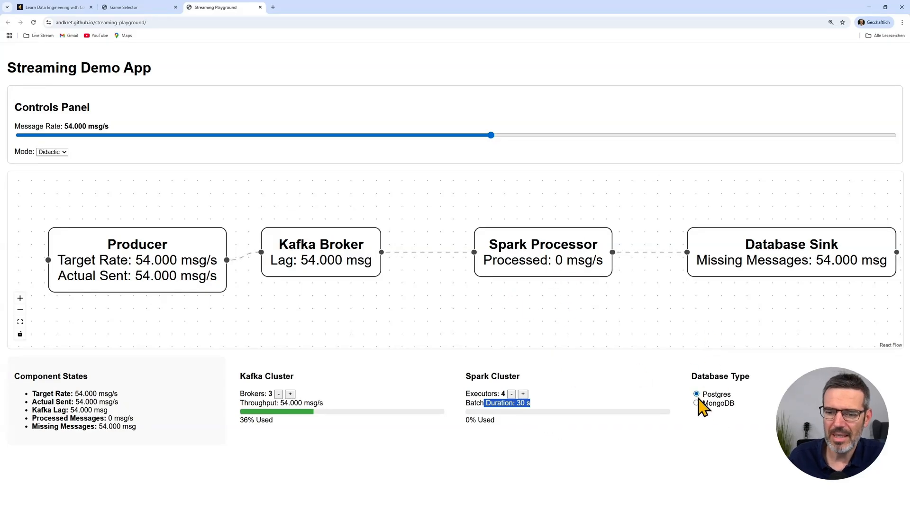
- Switch the sink to MongoDB, try 71.000 and 77.000 msg/s while adjusting brokers, and settle at 55.000 msg/s
left_click(697, 403)
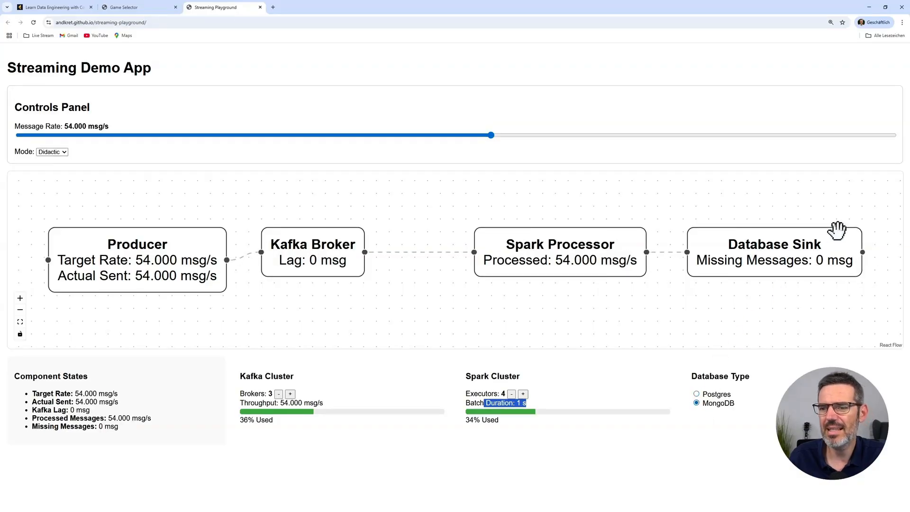
mouse_move(796, 244)
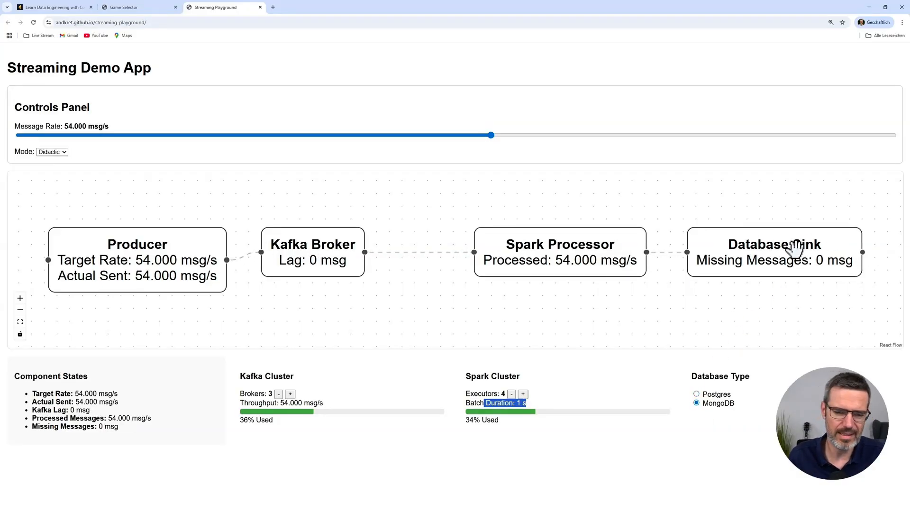
mouse_move(594, 189)
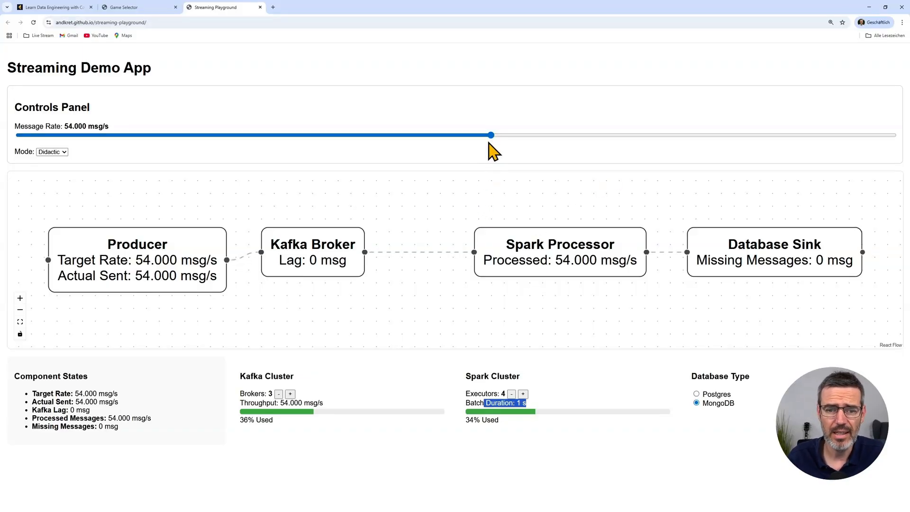
left_click_drag(492, 135, 638, 135)
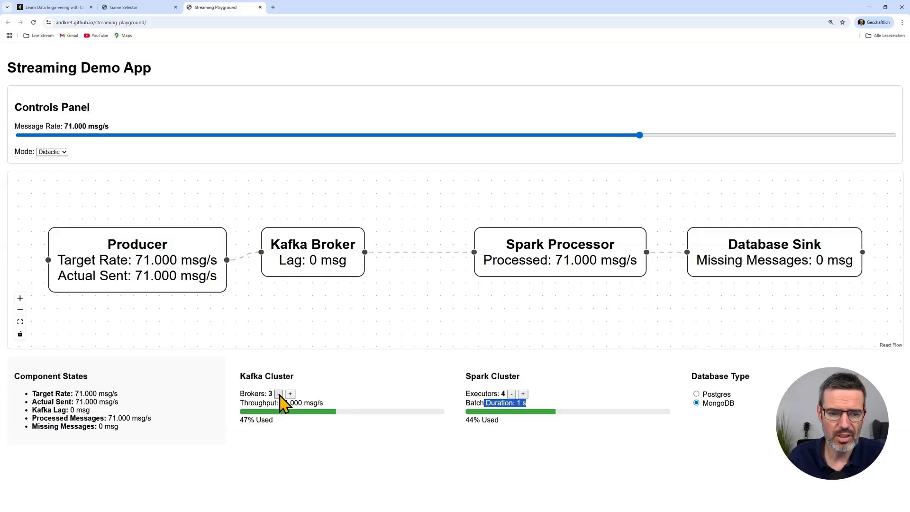
left_click(278, 394)
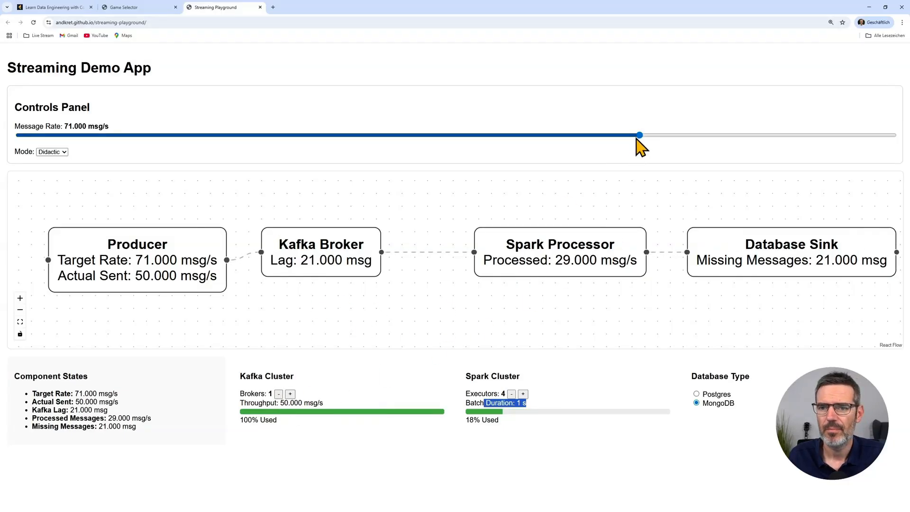
left_click_drag(639, 135, 691, 134)
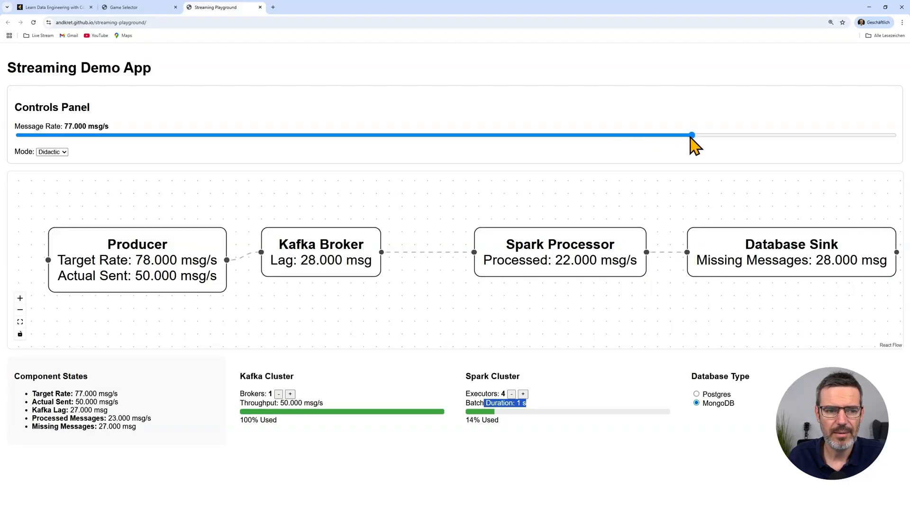
left_click_drag(691, 134, 498, 135)
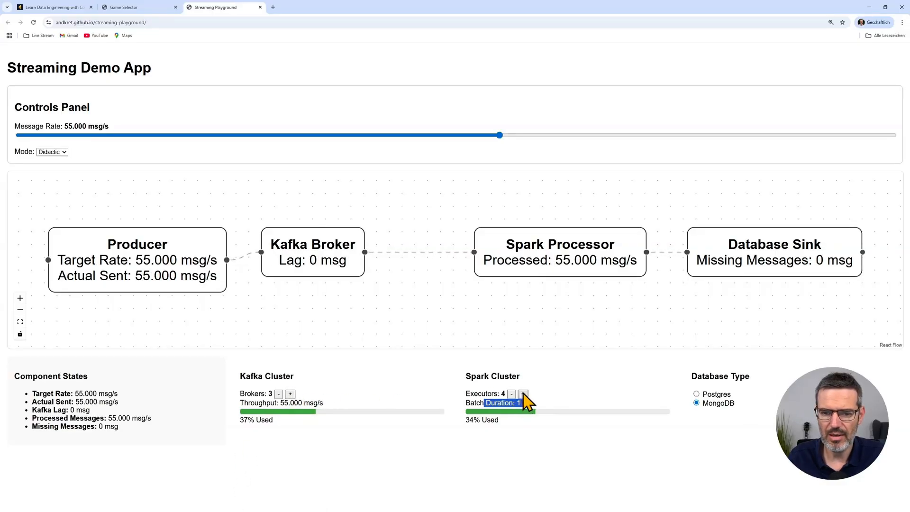
- Cut Spark to one executor and move the rate through 33.000 and 41.000 to 52.000 msg/s
left_click(511, 393)
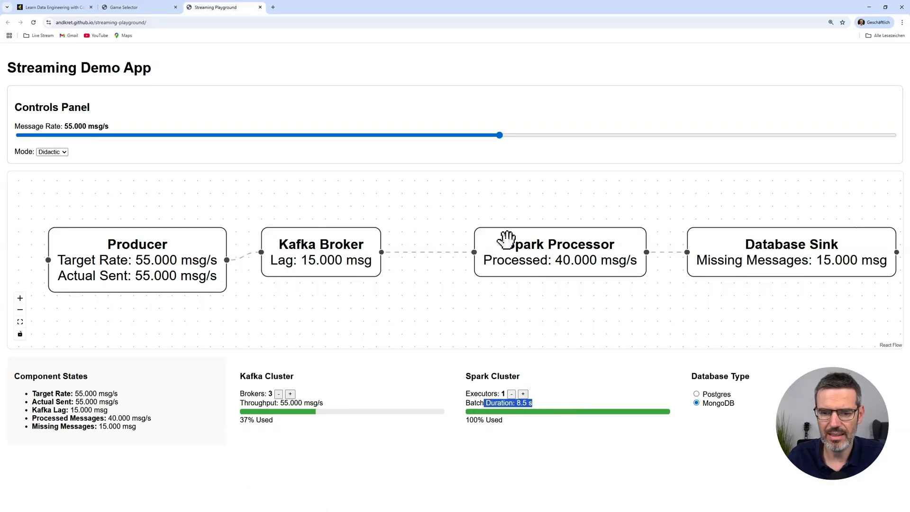
left_click_drag(498, 135, 307, 135)
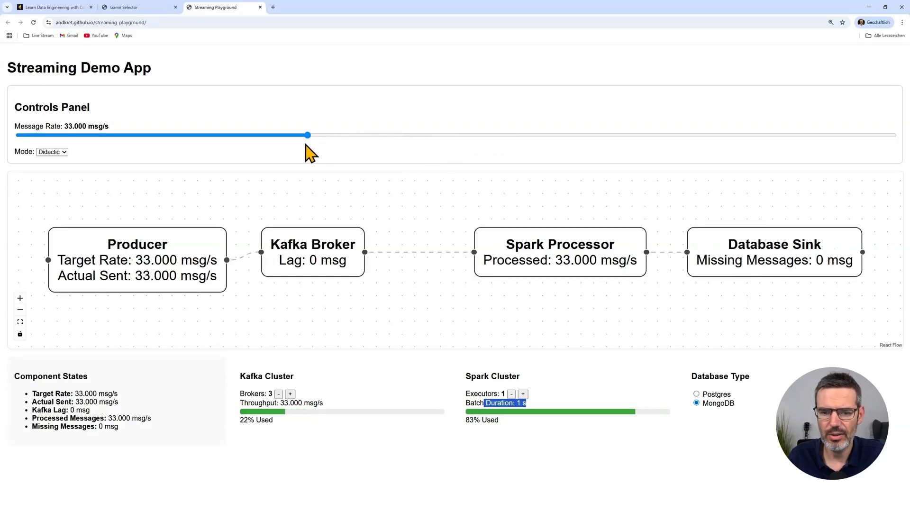
left_click_drag(307, 134, 378, 135)
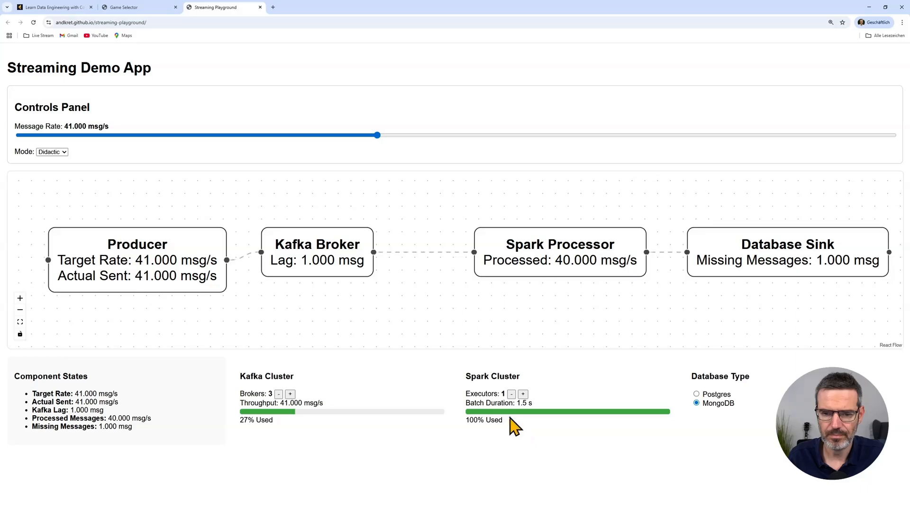
left_click_drag(377, 135, 456, 135)
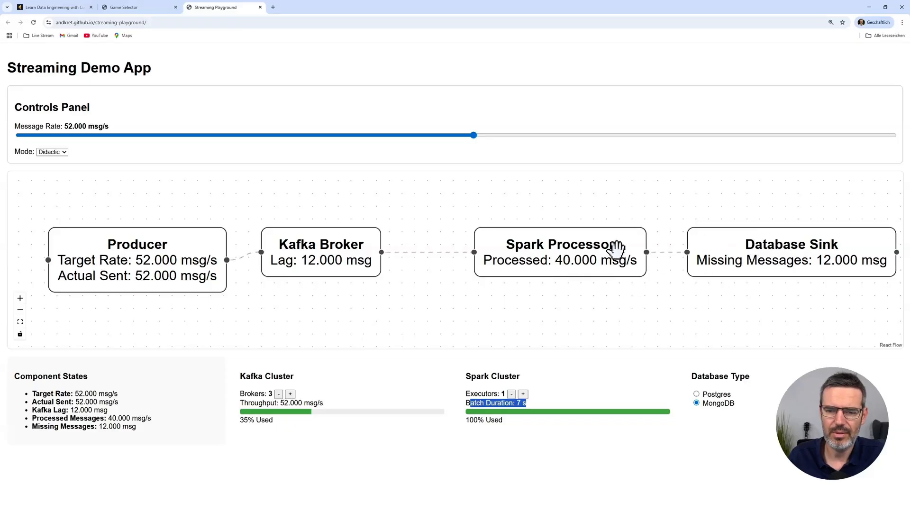
mouse_move(569, 260)
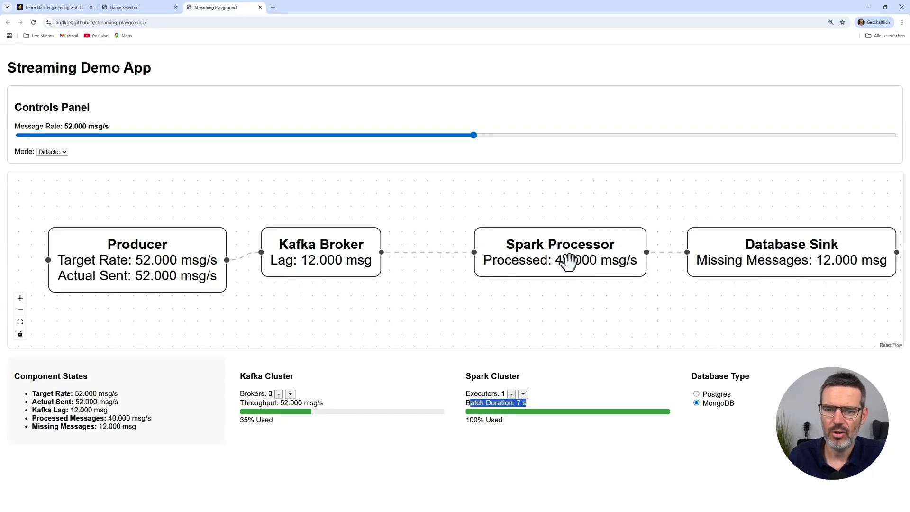
mouse_move(316, 267)
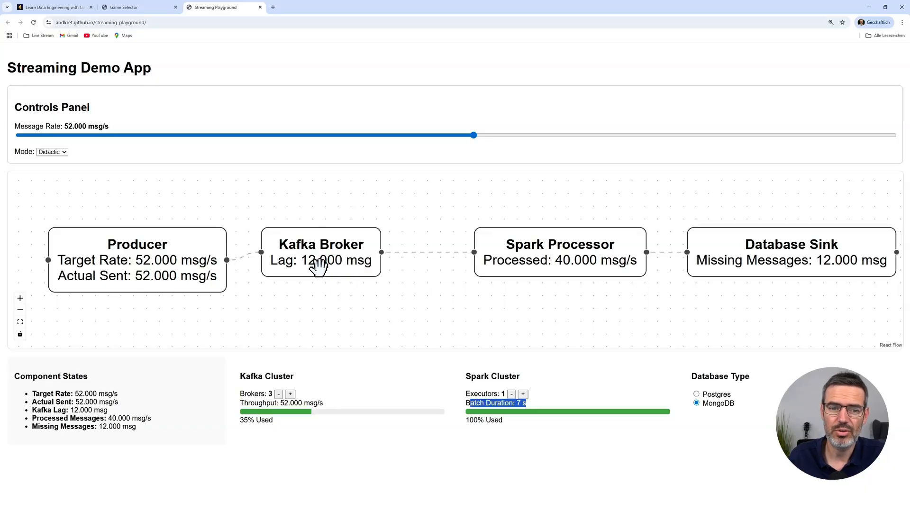
mouse_move(325, 273)
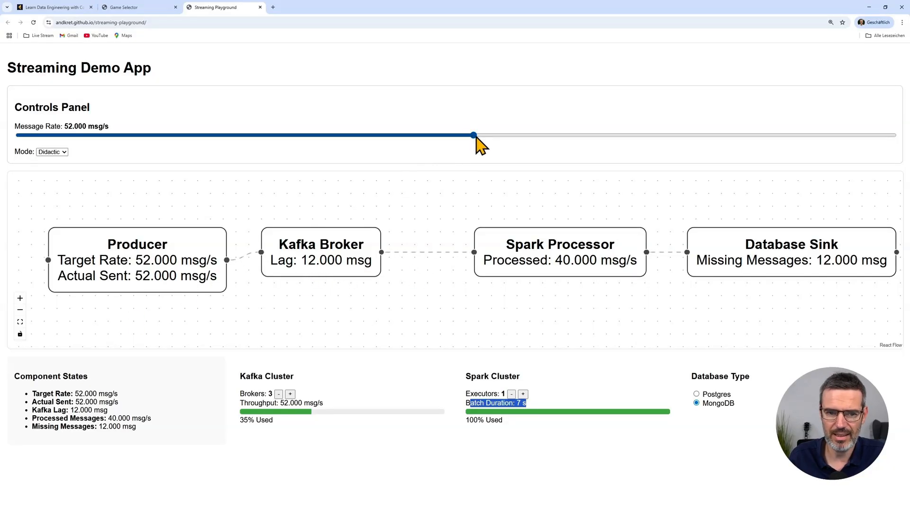
mouse_move(454, 232)
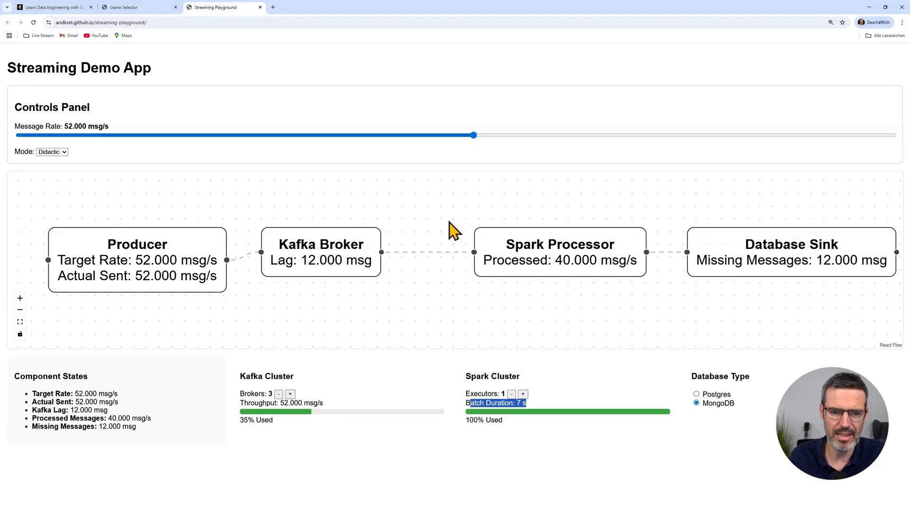
- Resize to one broker and four executors, then sweep the rate through 62.000, 40.000, 51.000 and 44.000 msg/s
left_click(523, 393)
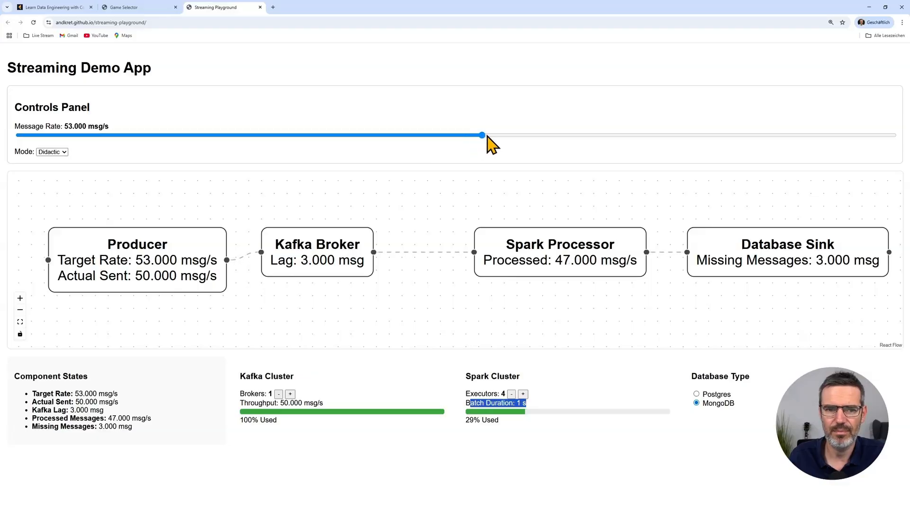
left_click_drag(482, 135, 561, 135)
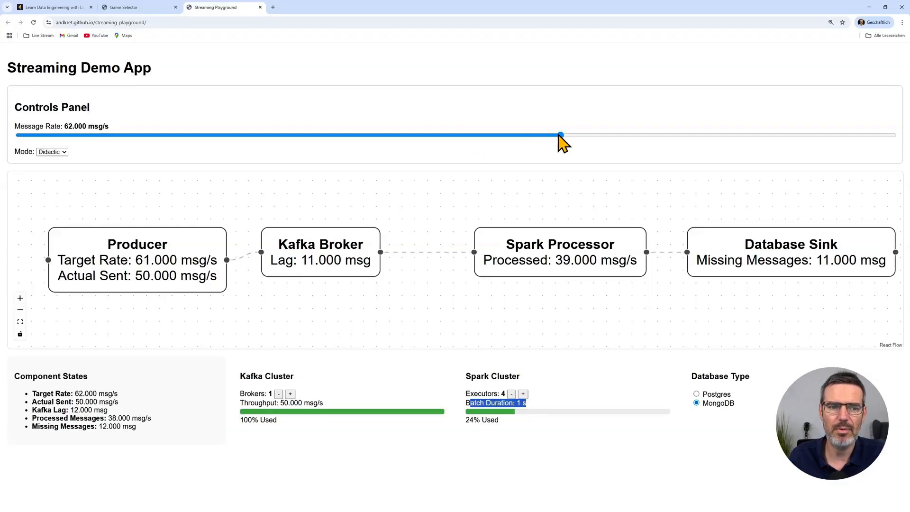
left_click_drag(560, 134, 369, 135)
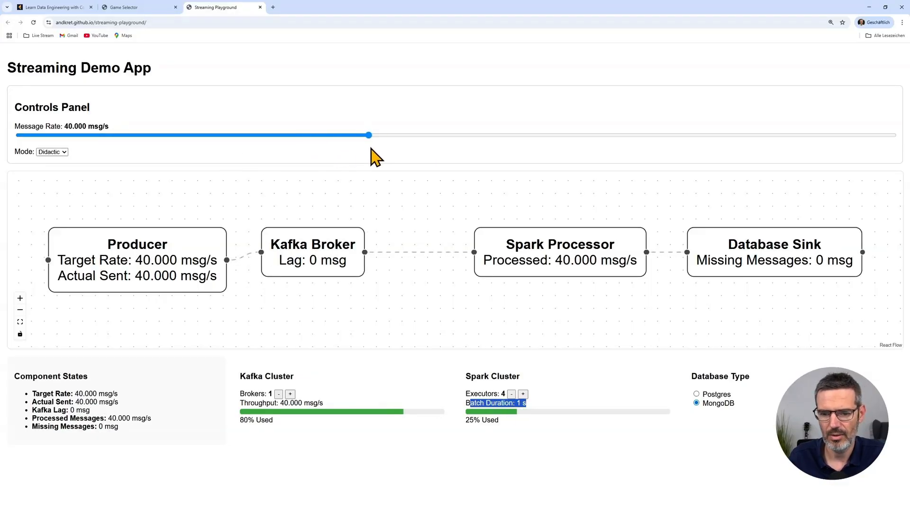
left_click_drag(369, 134, 464, 134)
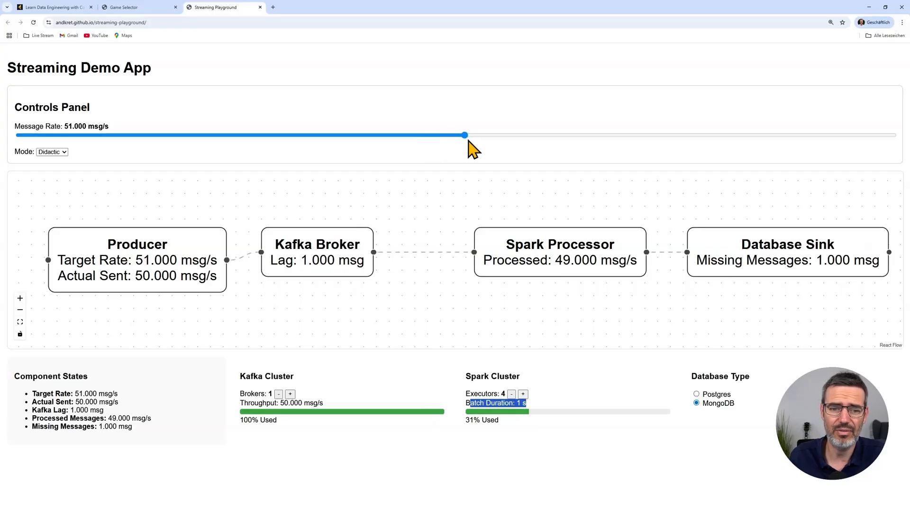
left_click_drag(465, 135, 404, 135)
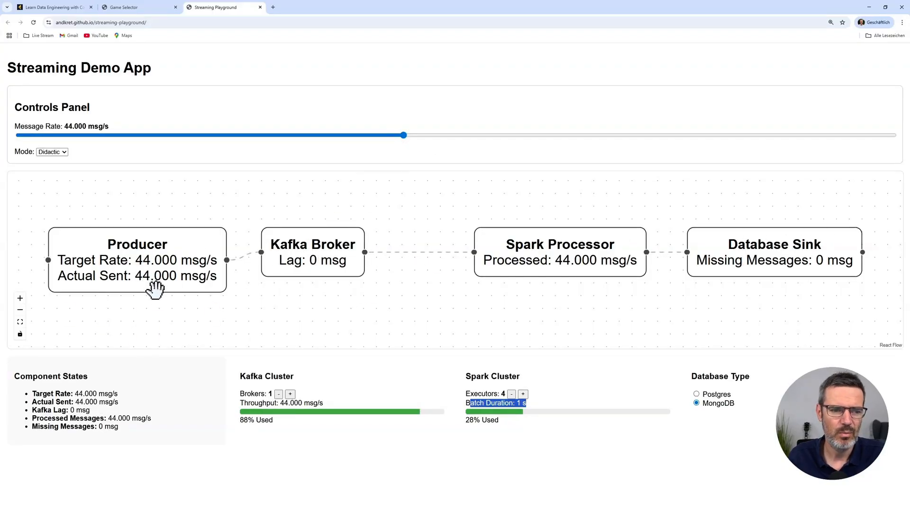
mouse_move(500, 285)
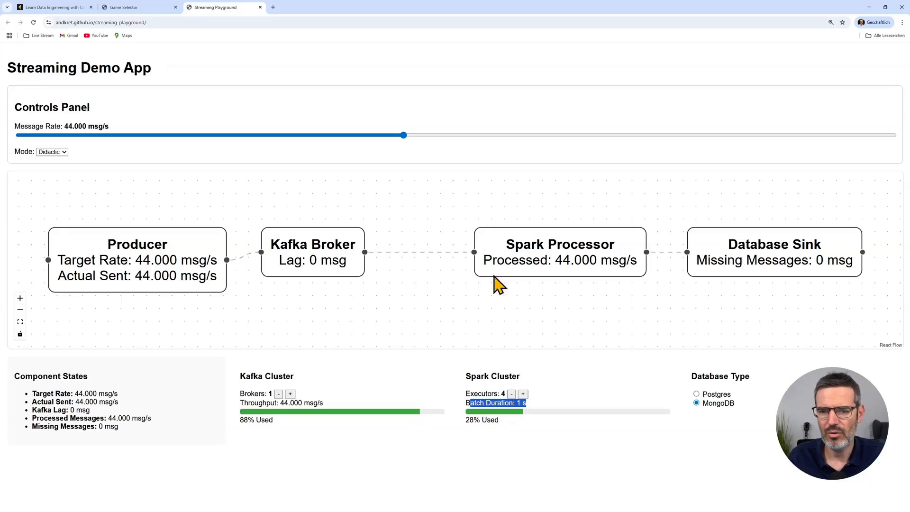
mouse_move(790, 259)
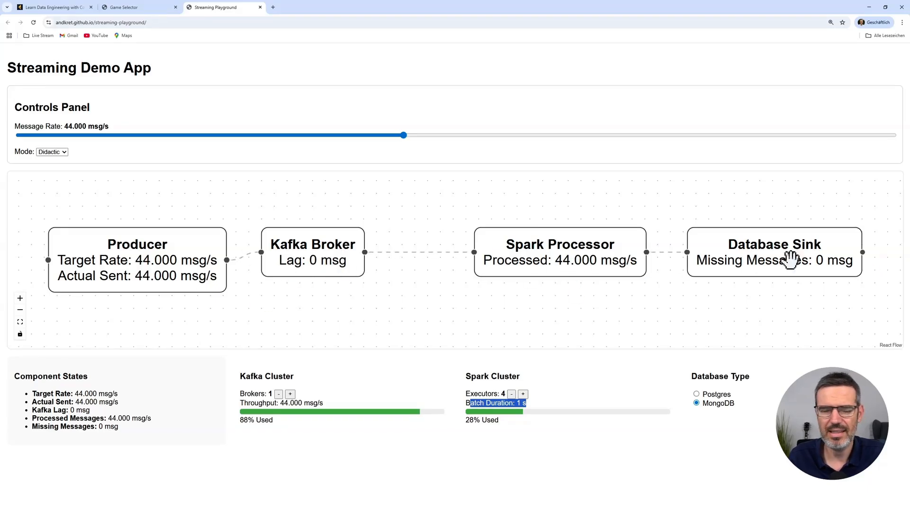
- Step the rate through 53.000, 56.000, 54.000 and 57.000 to 58.000 msg/s, past the broker's 50.000 cap
left_click_drag(403, 136, 481, 136)
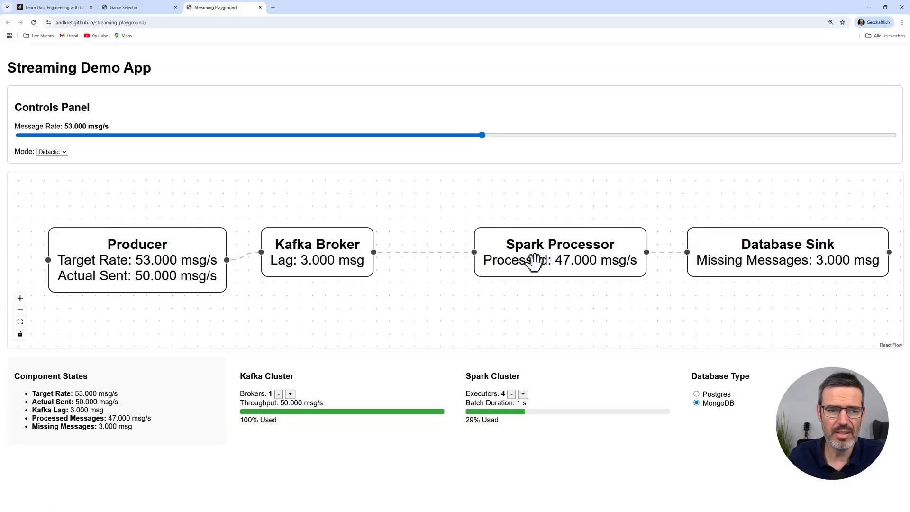
left_click_drag(482, 135, 509, 134)
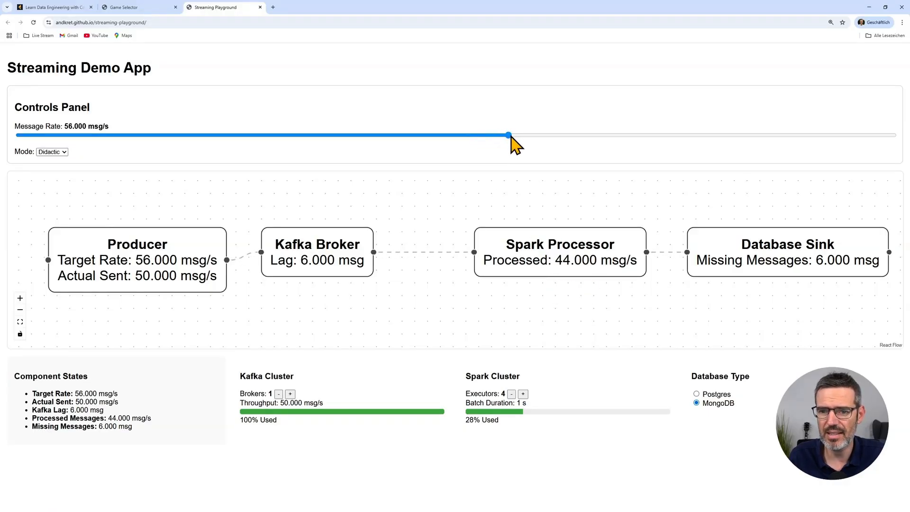
left_click_drag(508, 136, 491, 136)
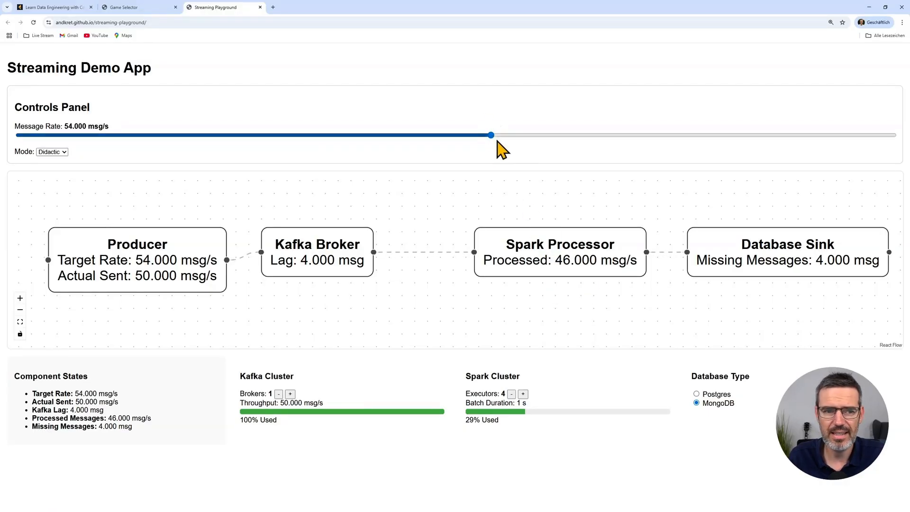
left_click_drag(491, 136, 517, 135)
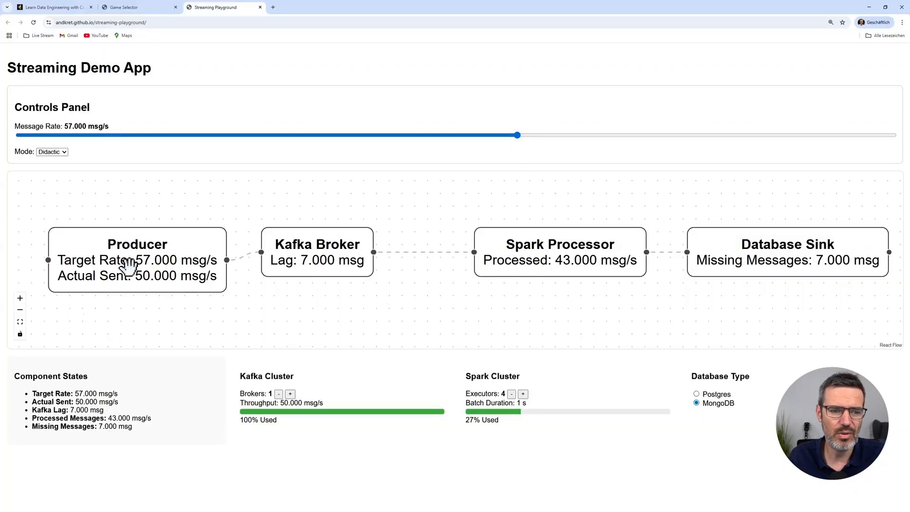
mouse_move(265, 287)
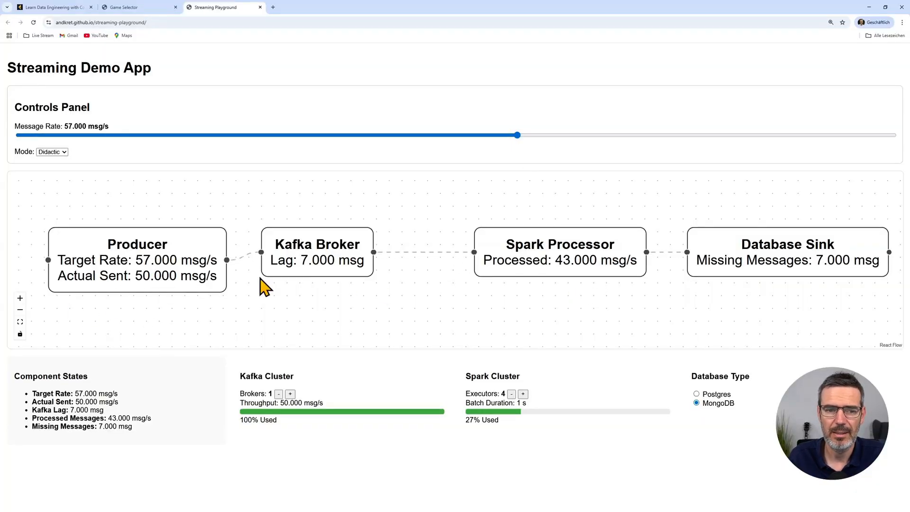
mouse_move(301, 244)
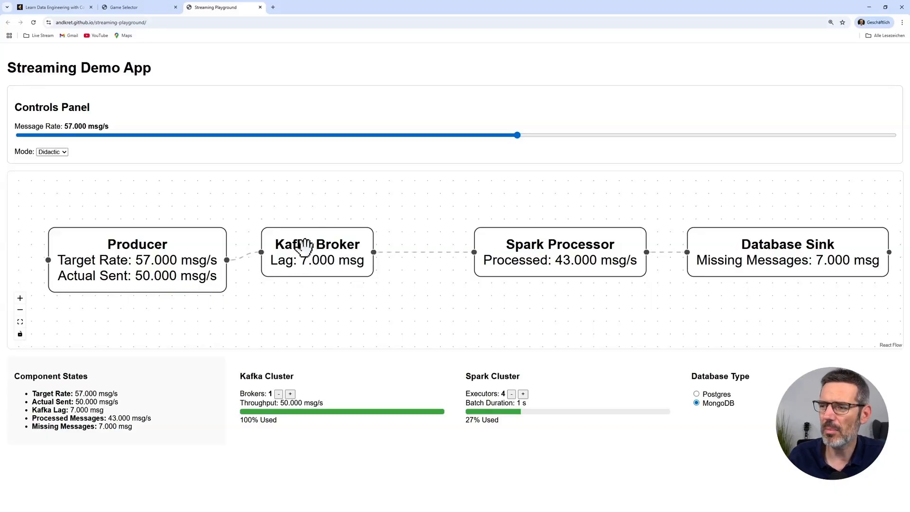
mouse_move(329, 290)
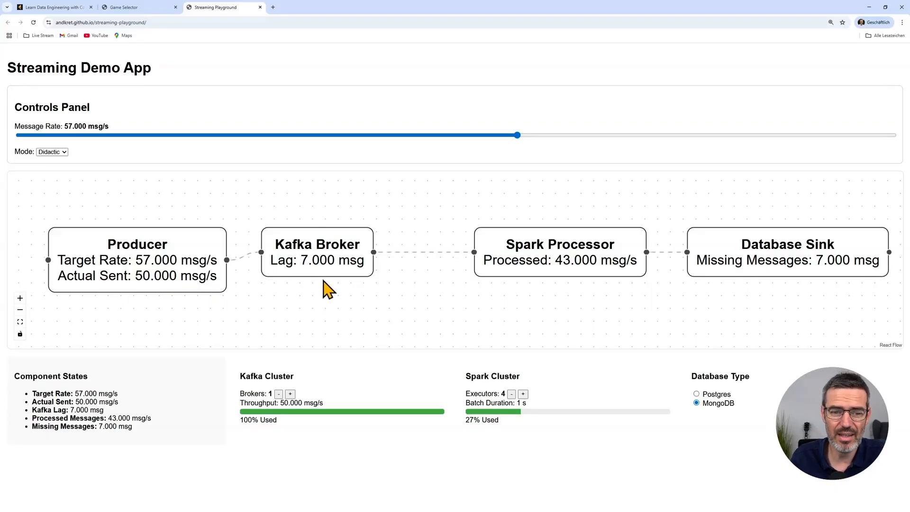
mouse_move(309, 285)
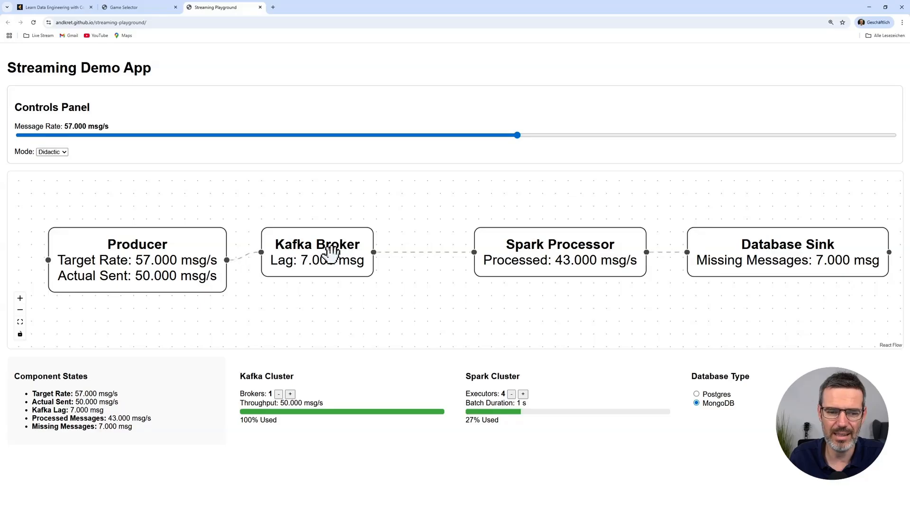
left_click_drag(516, 134, 525, 135)
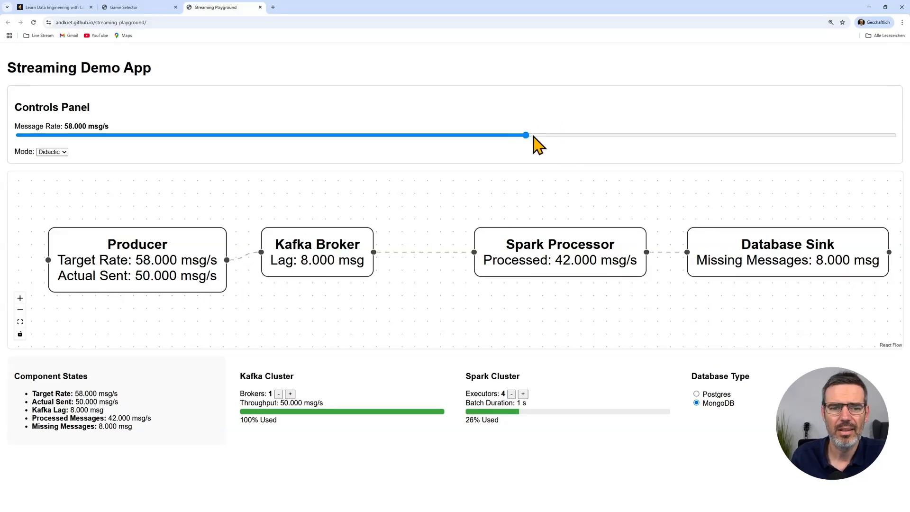
- Try 76.000 msg/s with a second broker, revert to one broker and three executors, and settle at 28.000 msg/s
left_click_drag(524, 135, 684, 134)
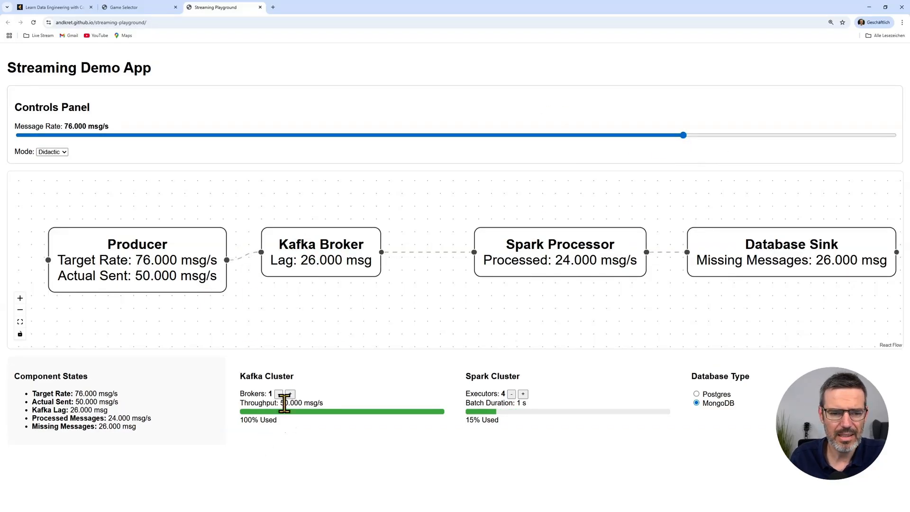
left_click(290, 394)
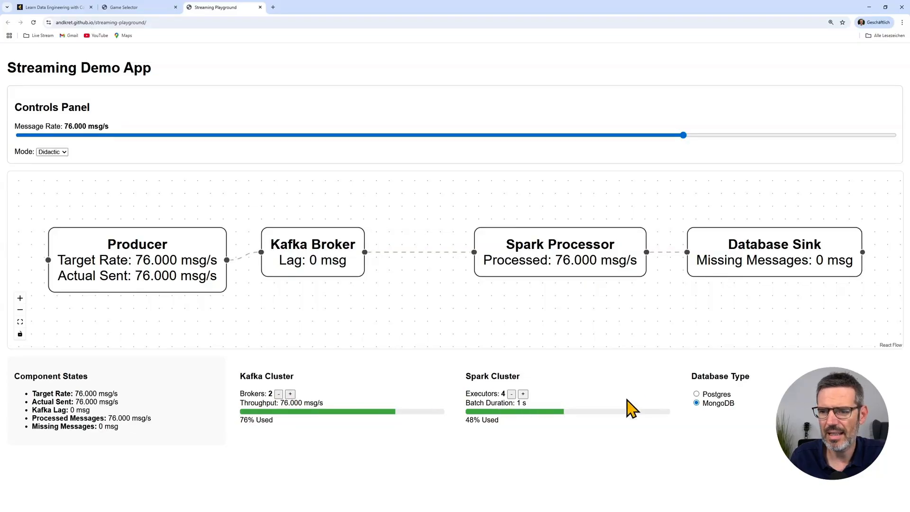
left_click(278, 395)
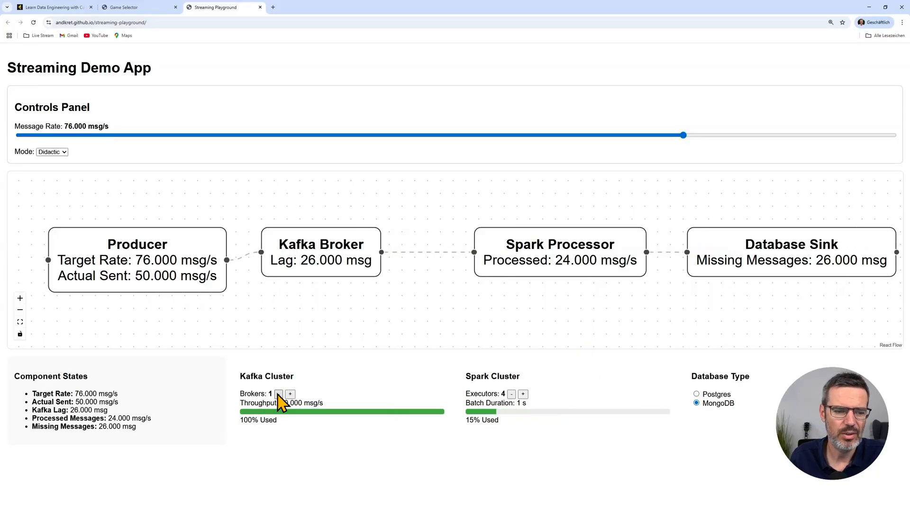
left_click(511, 393)
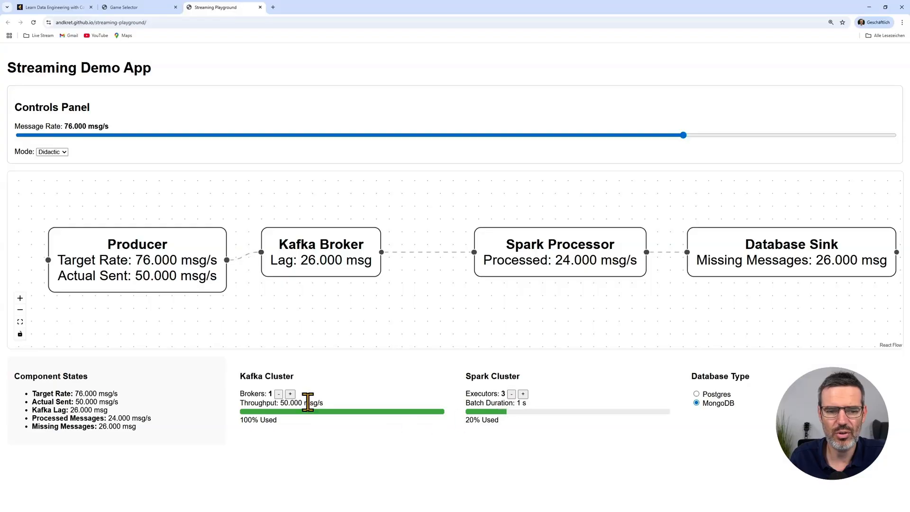
left_click_drag(684, 135, 307, 134)
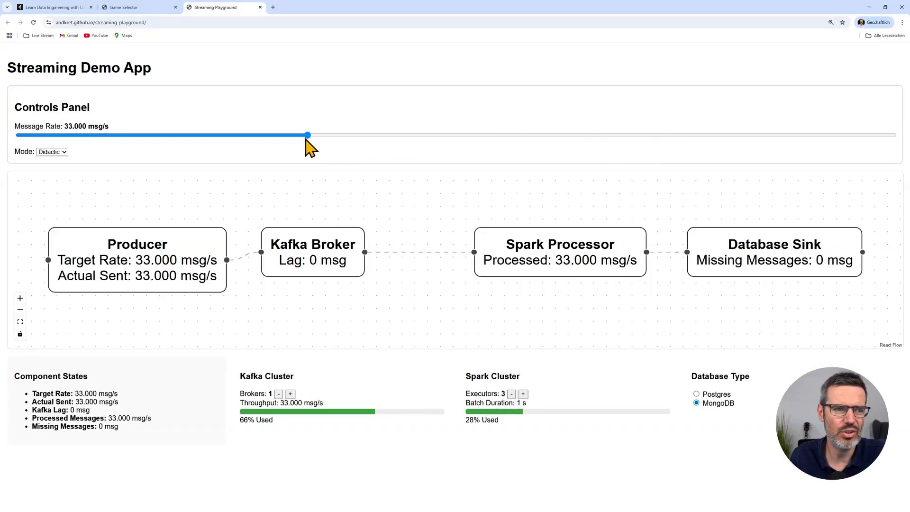
left_click_drag(307, 134, 264, 135)
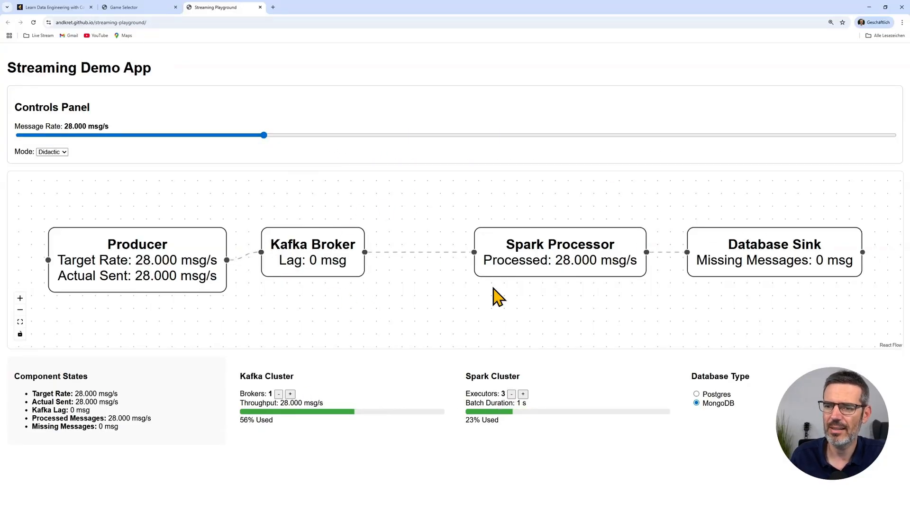
mouse_move(493, 246)
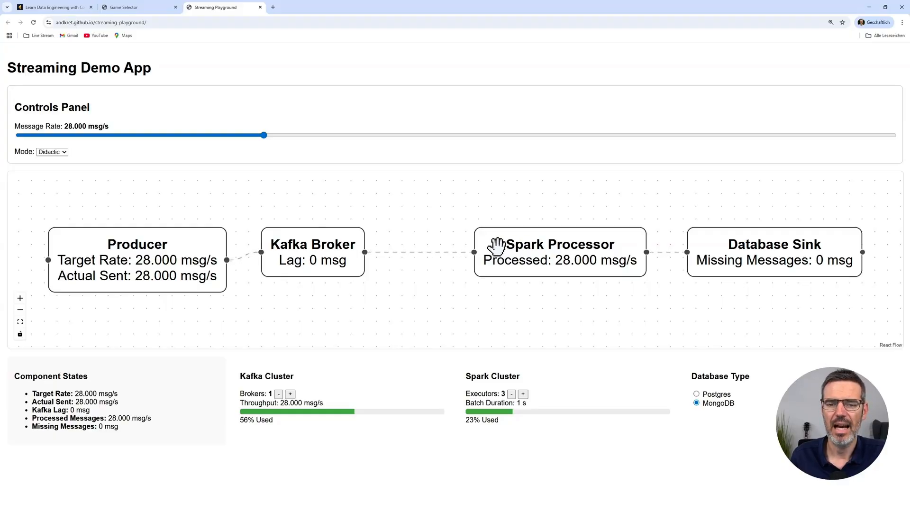
mouse_move(435, 174)
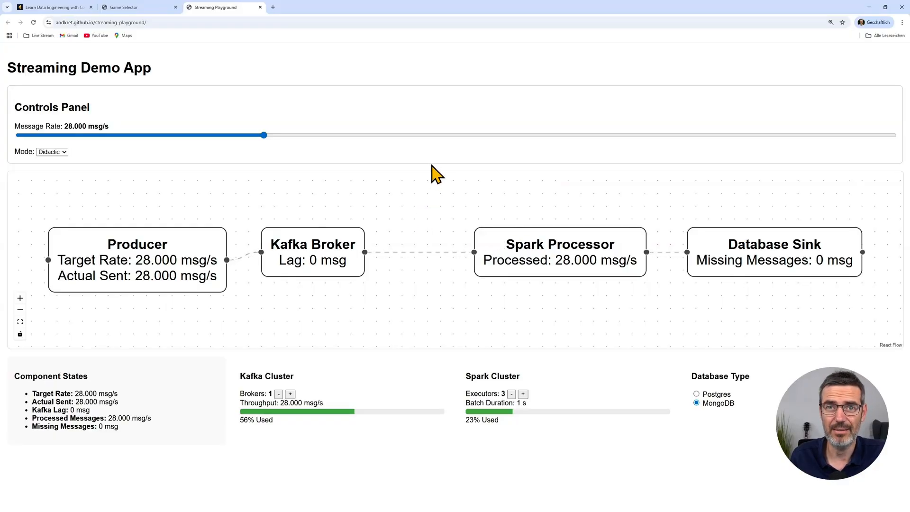